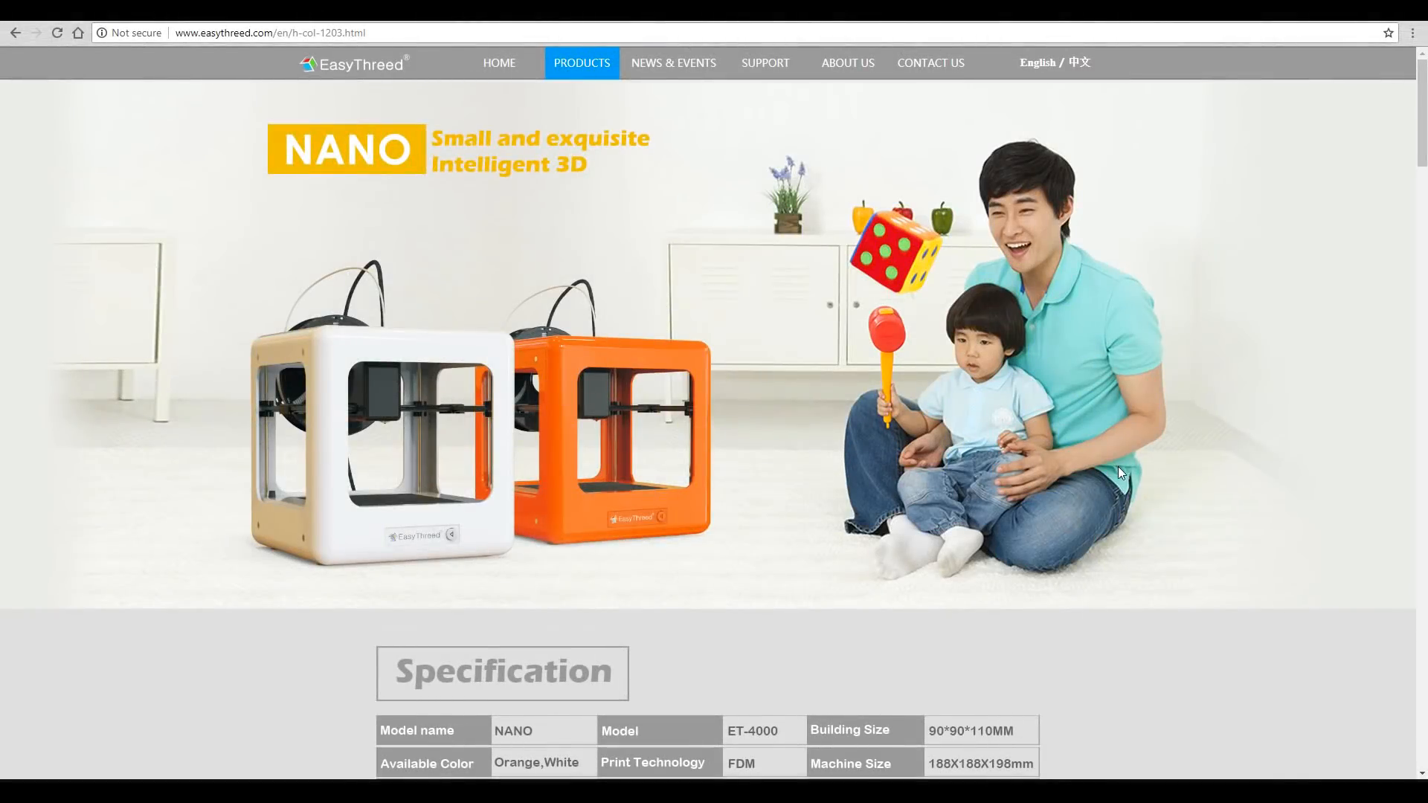
Step: Scroll the NANO product page past specifications, features and usage scenes to the sample-print gallery
scroll(down, 3)
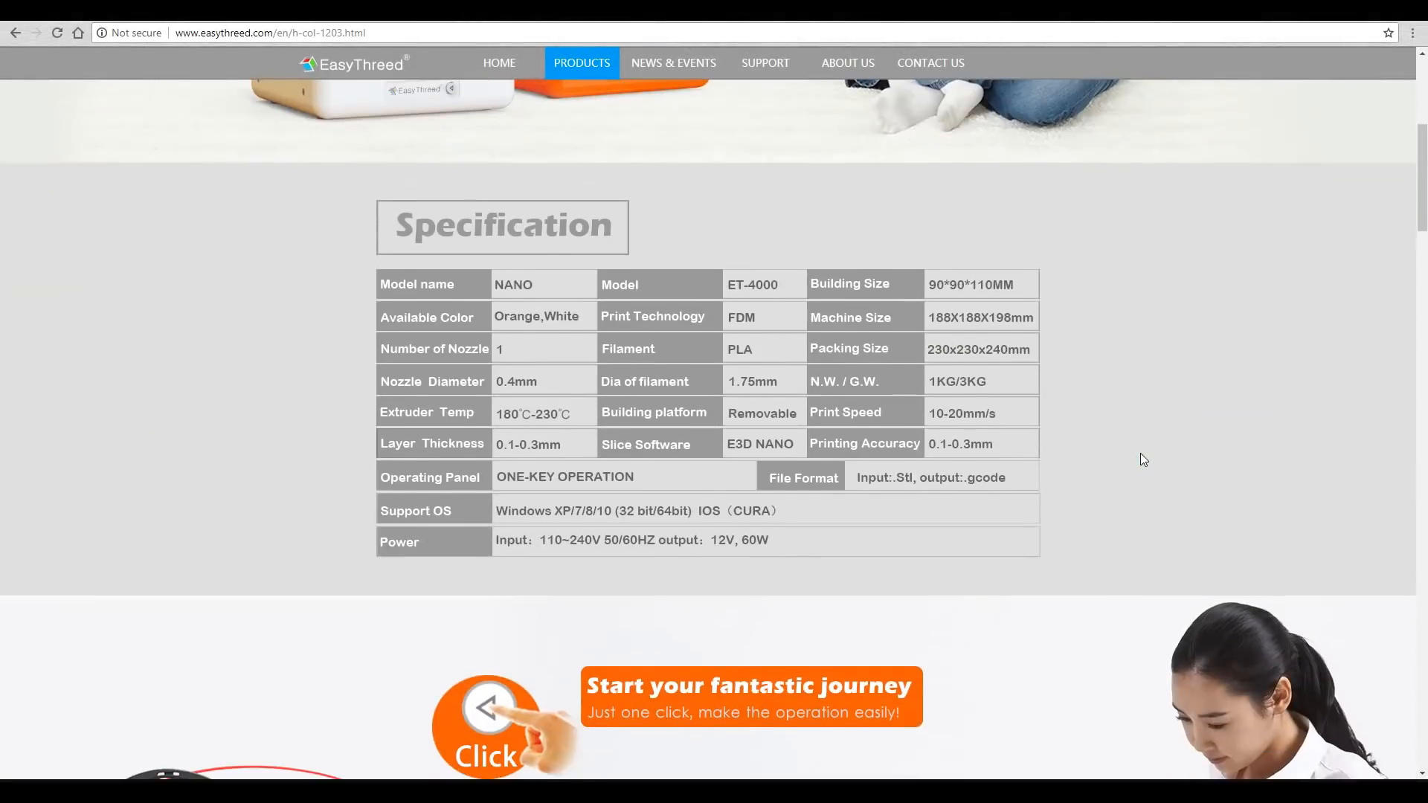
mouse_move(1146, 455)
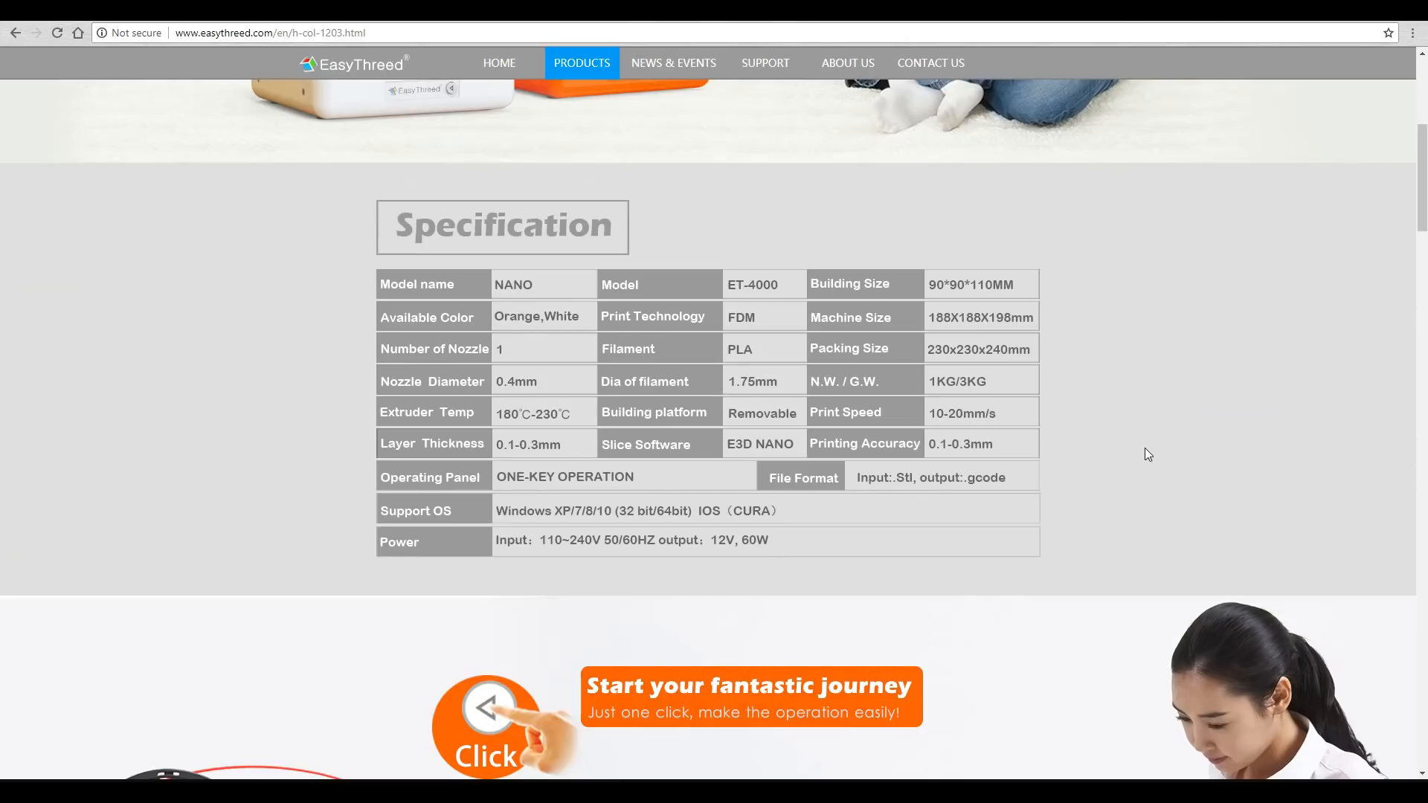
scroll(down, 3)
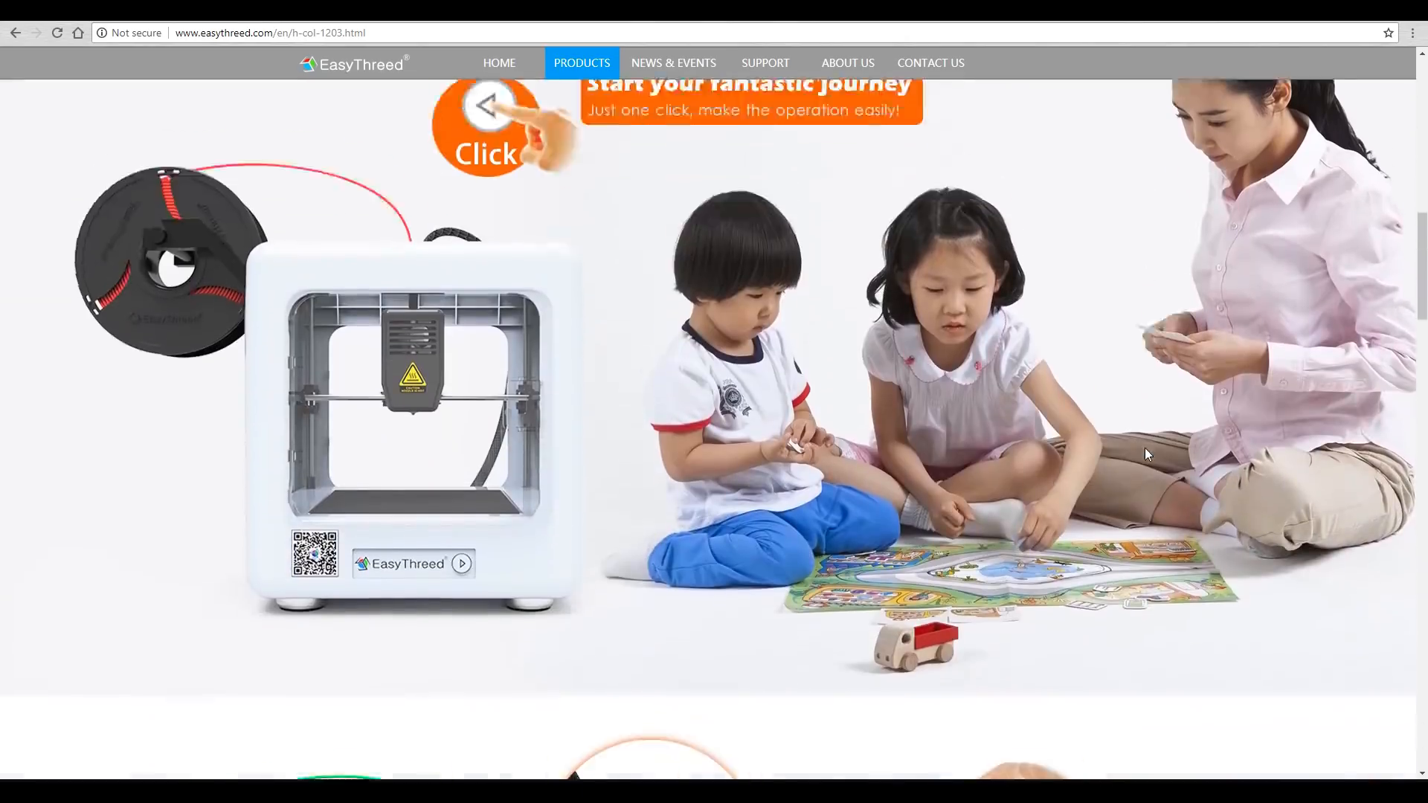
scroll(down, 3)
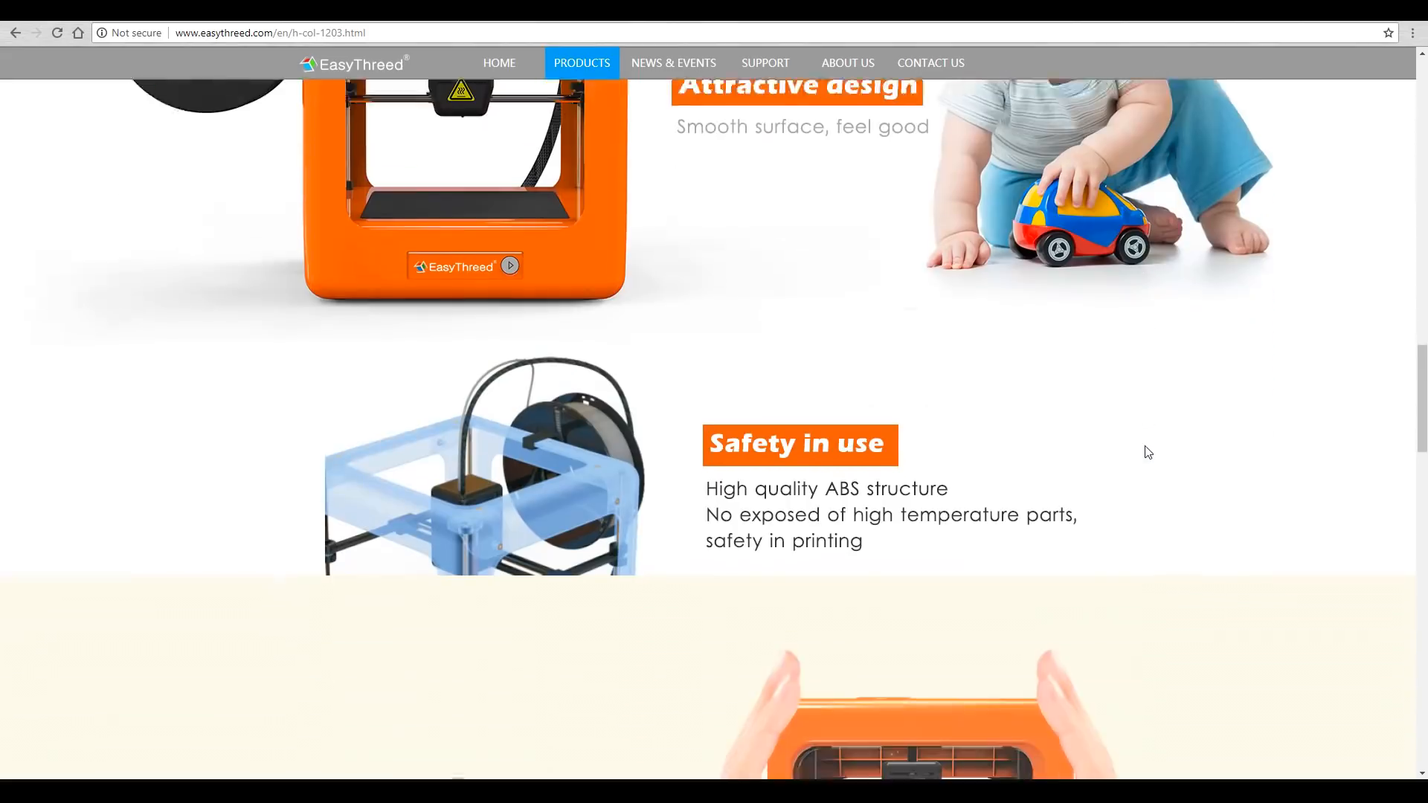
scroll(down, 3)
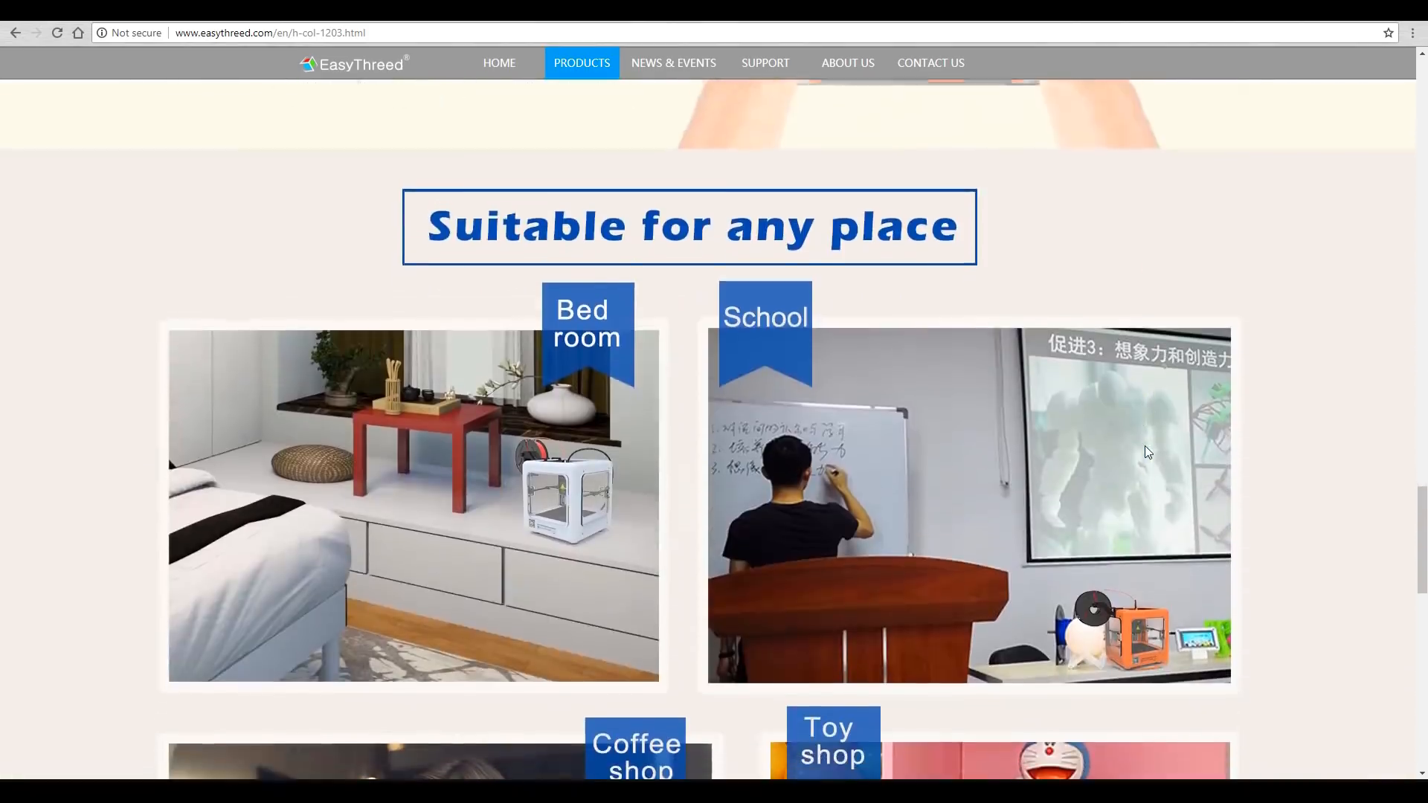
scroll(down, 3)
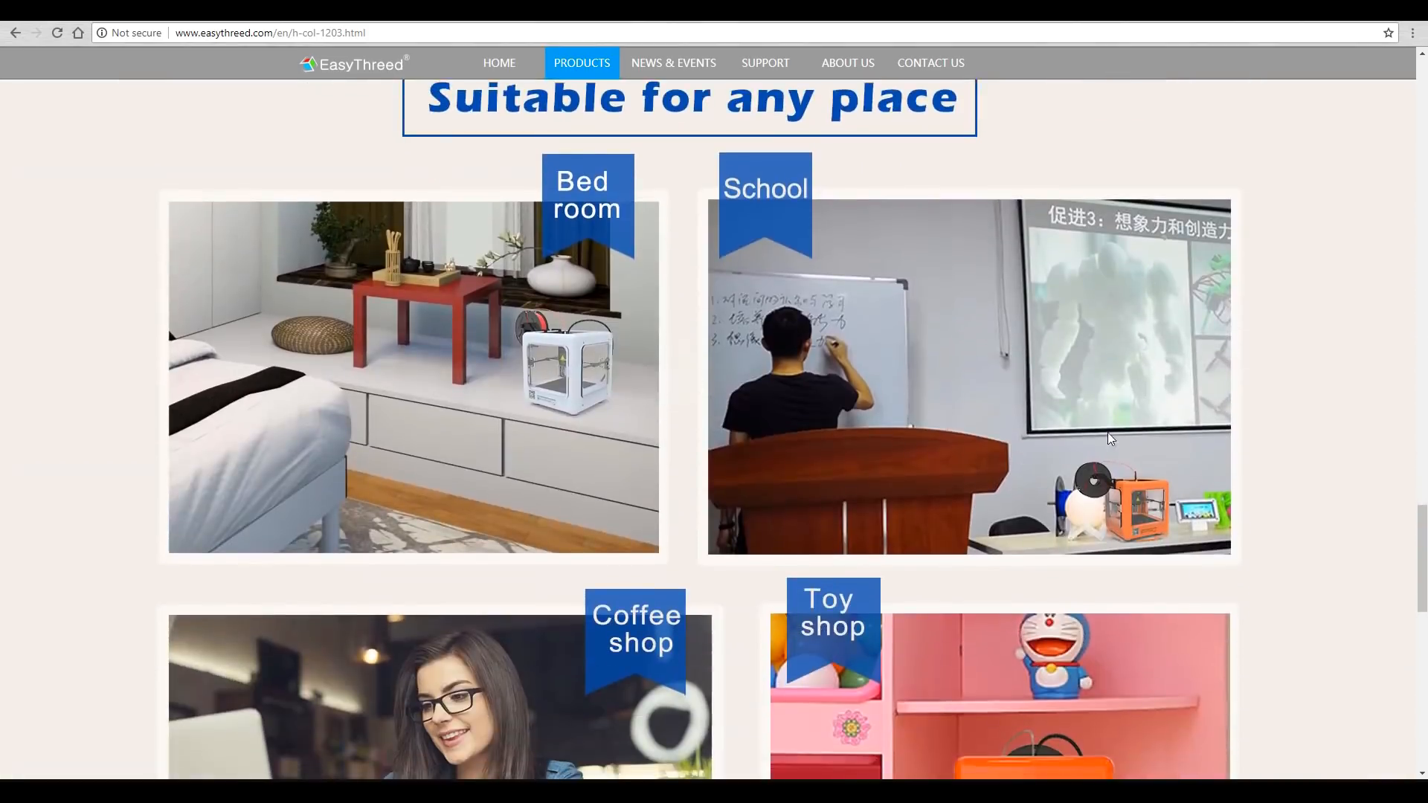
scroll(down, 3)
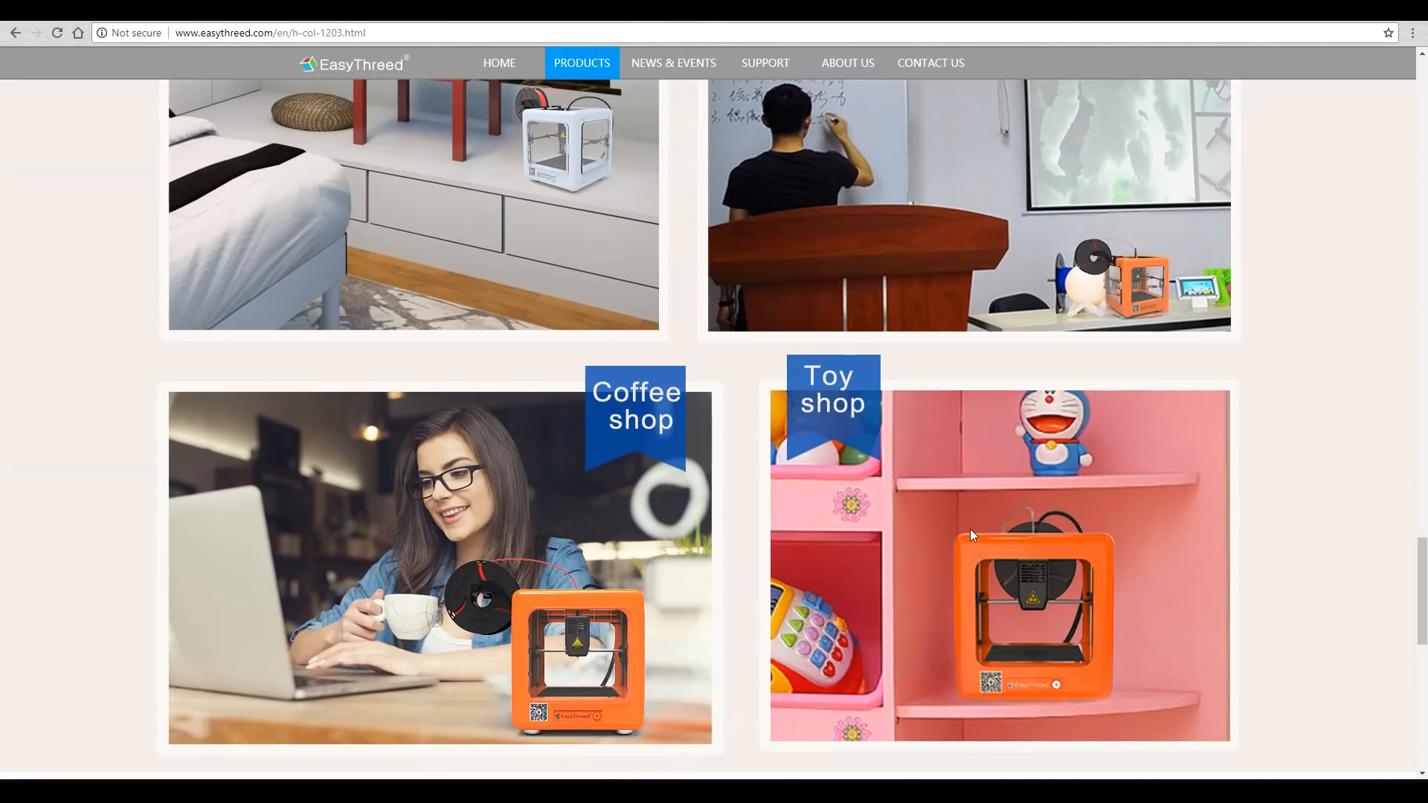
mouse_move(1302, 584)
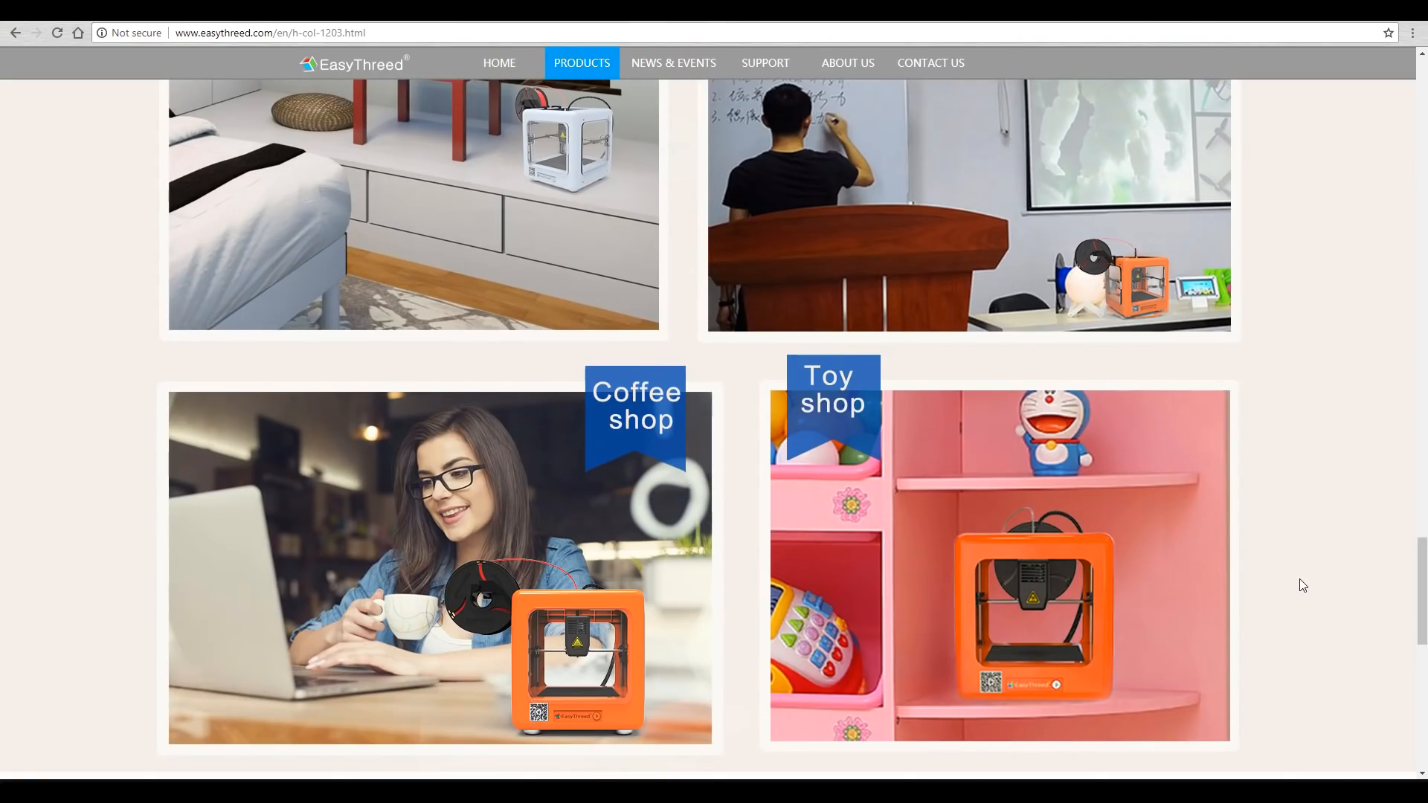
scroll(down, 3)
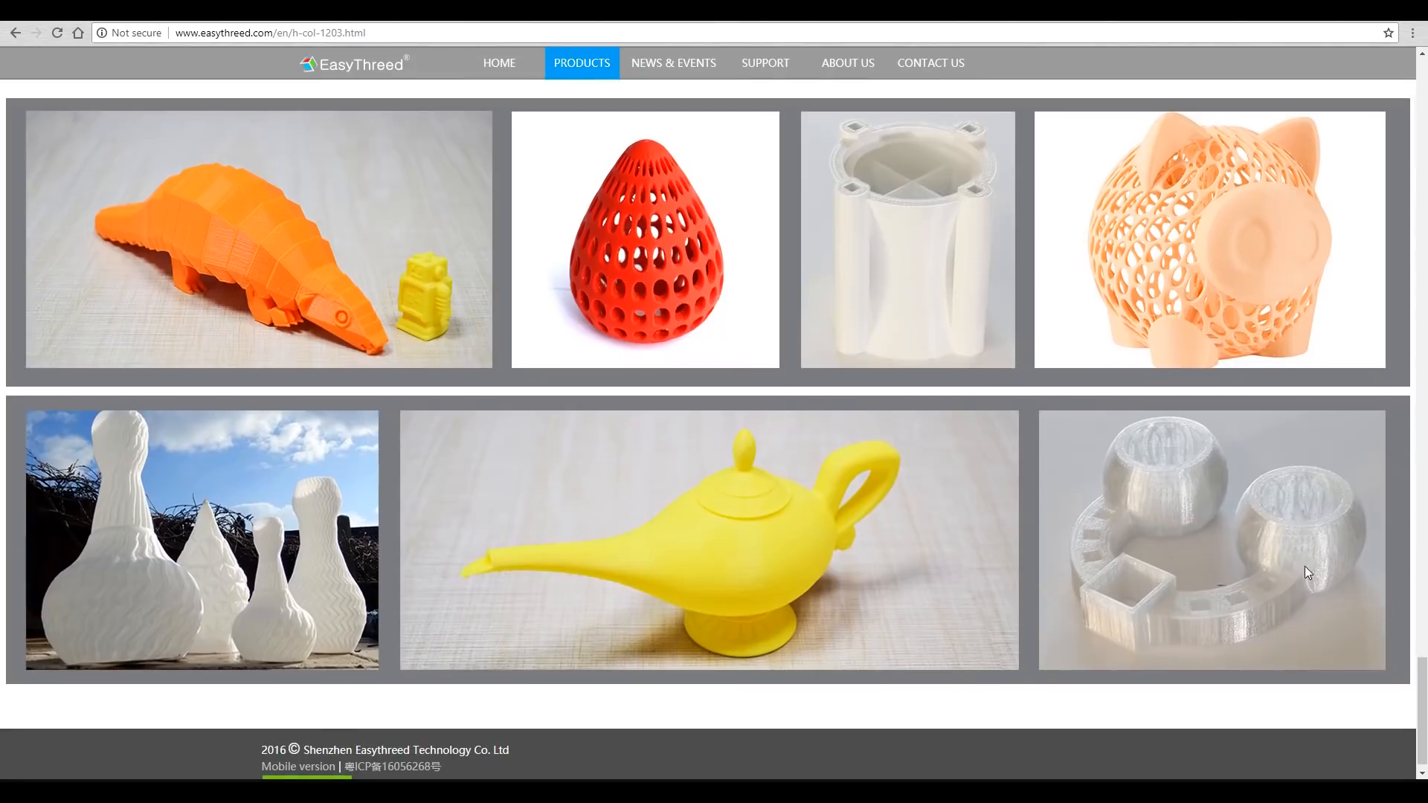
mouse_move(440, 445)
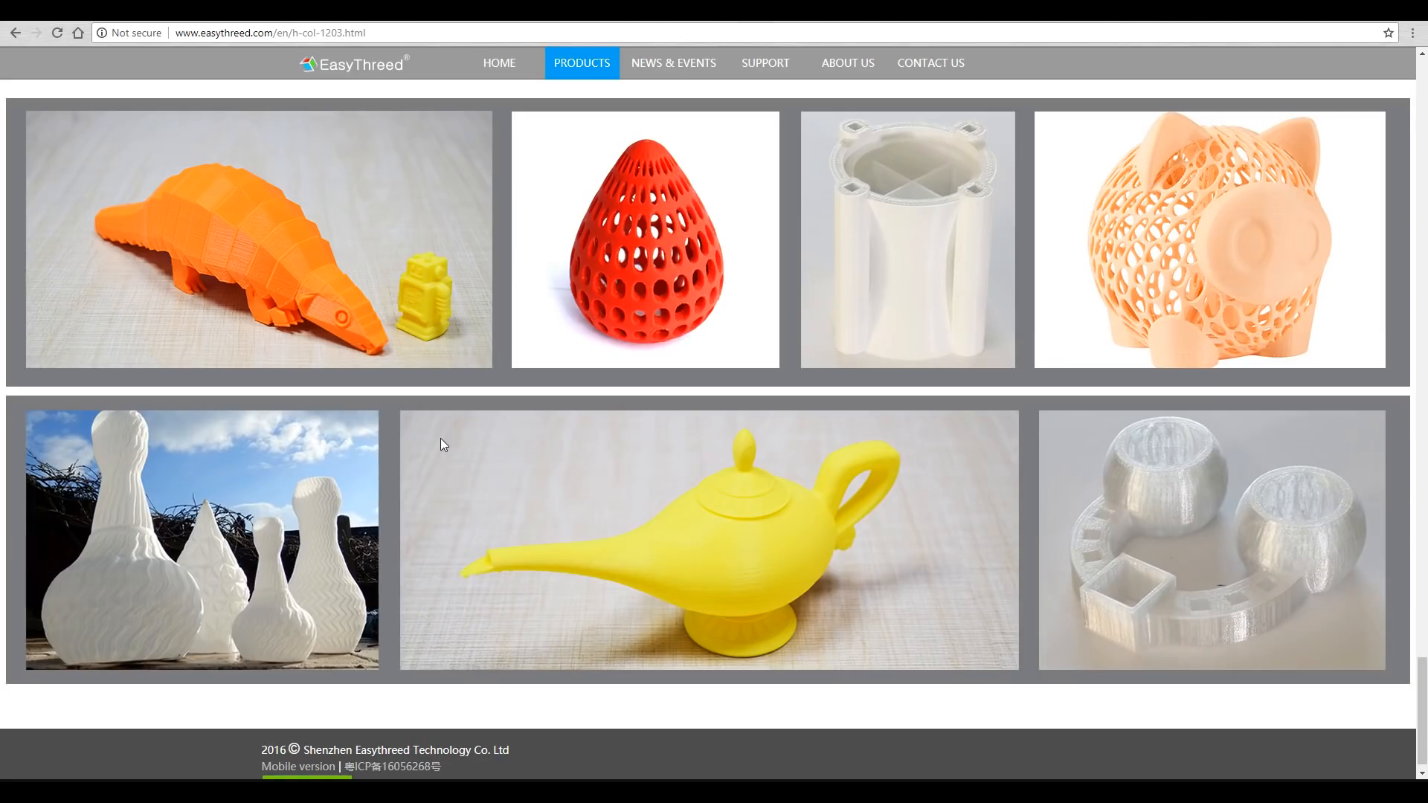
mouse_move(283, 275)
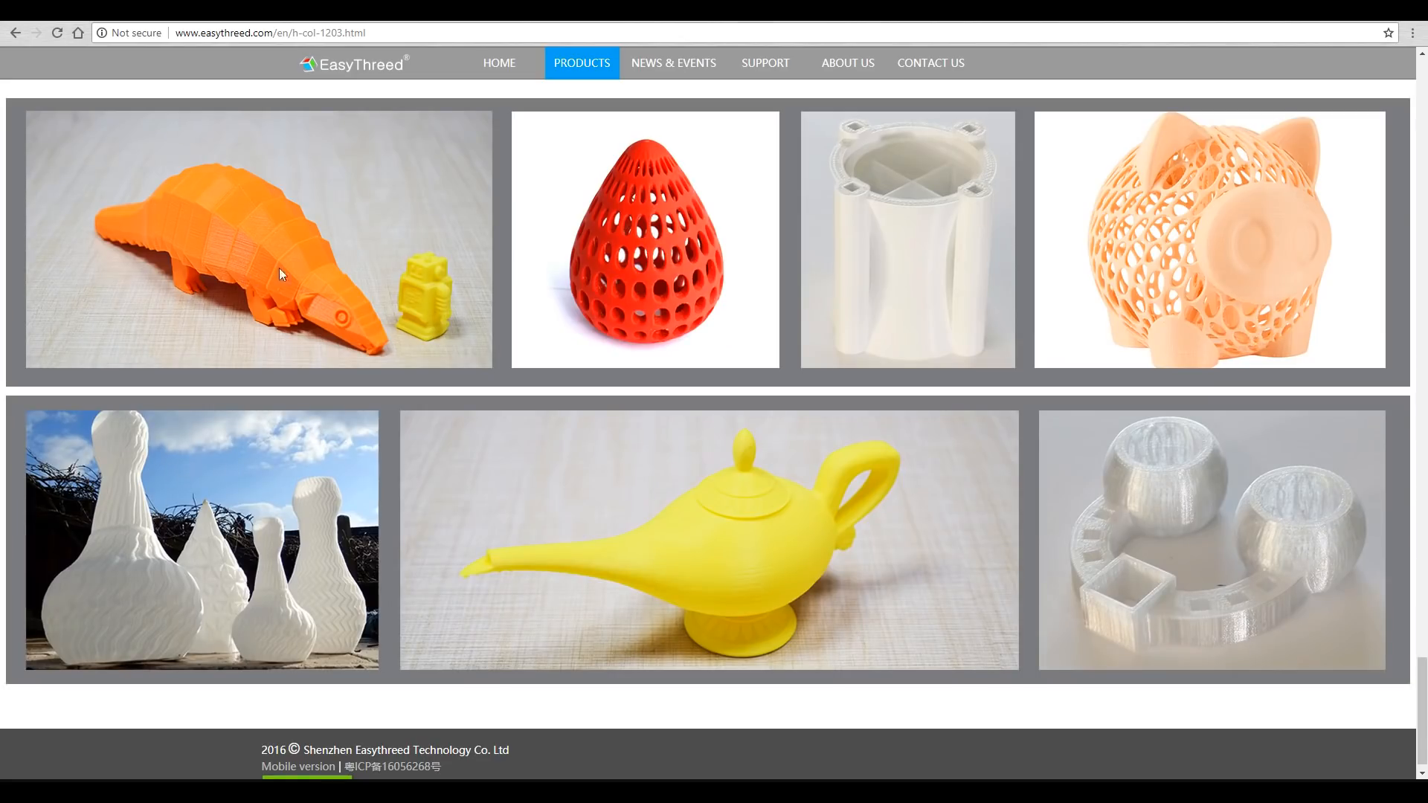
mouse_move(445, 290)
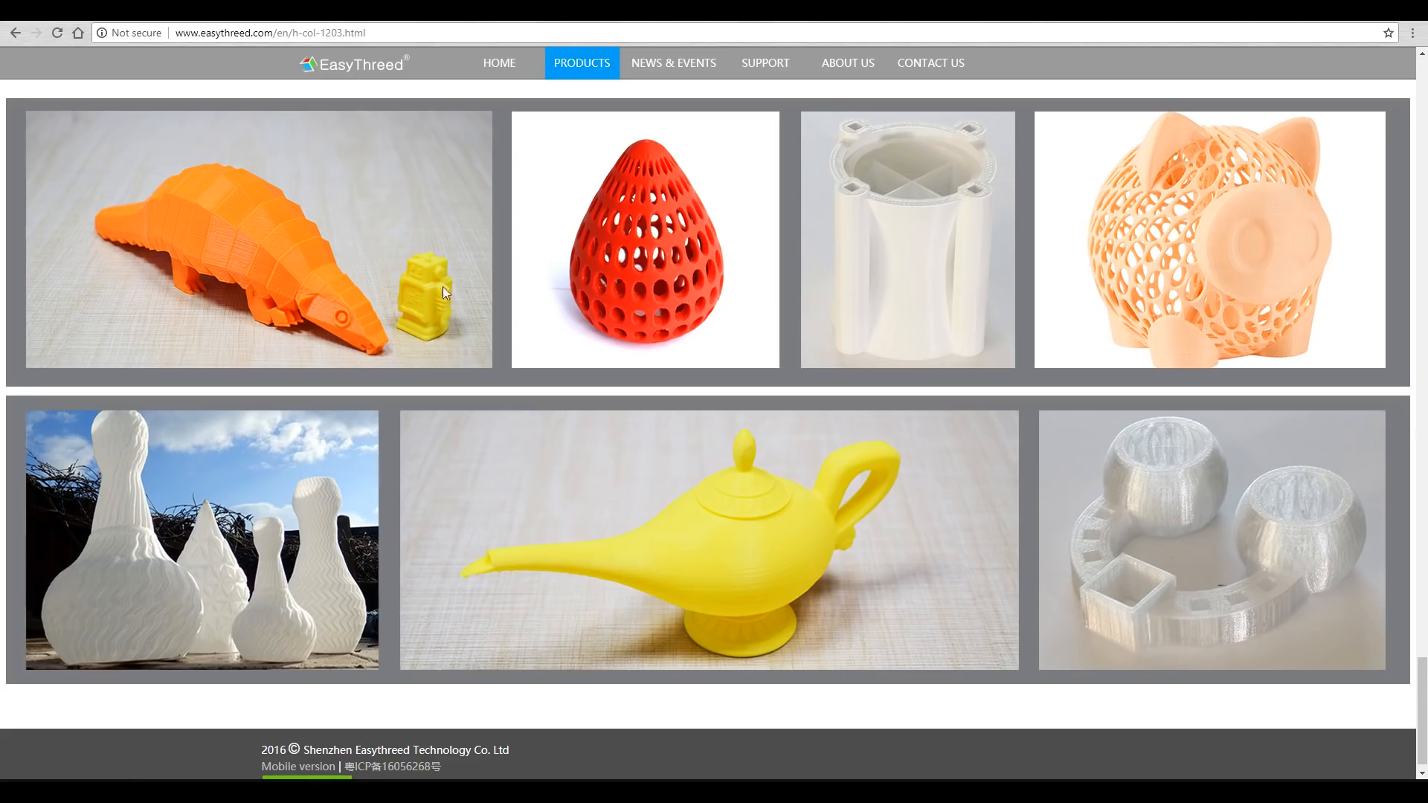
mouse_move(972, 346)
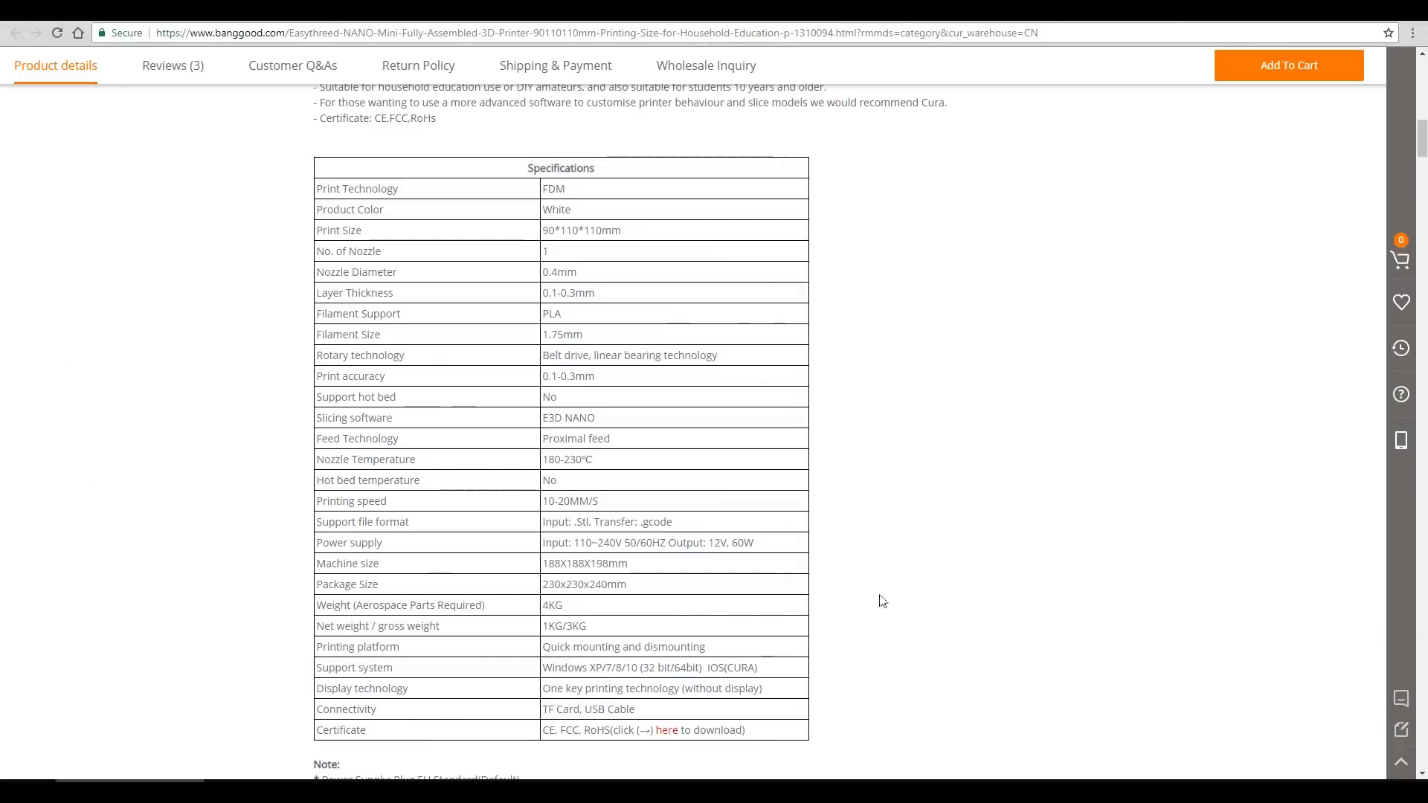
mouse_move(392, 604)
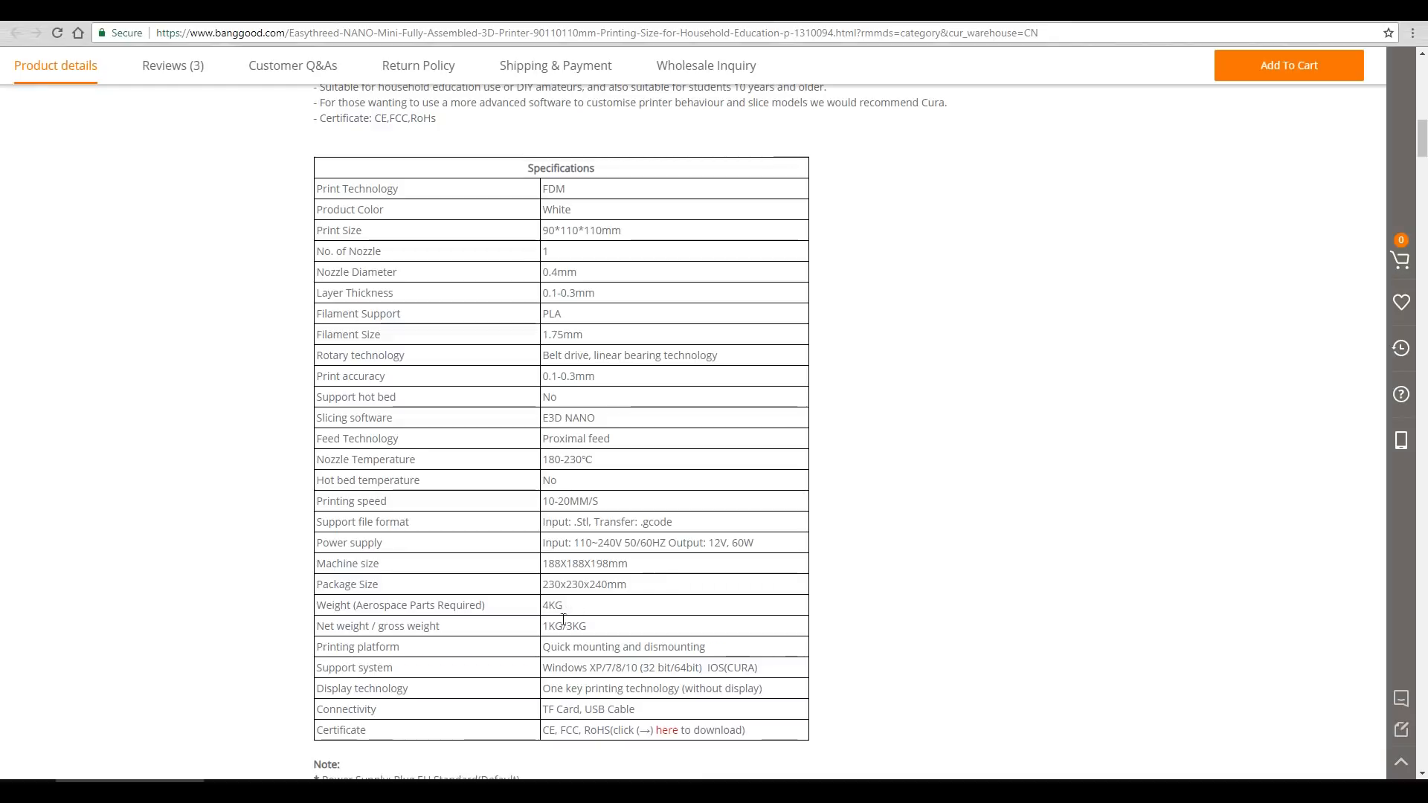
Step: Scroll the Banggood listing past specifications and package contents to the quiet-operation feature
scroll(down, 3)
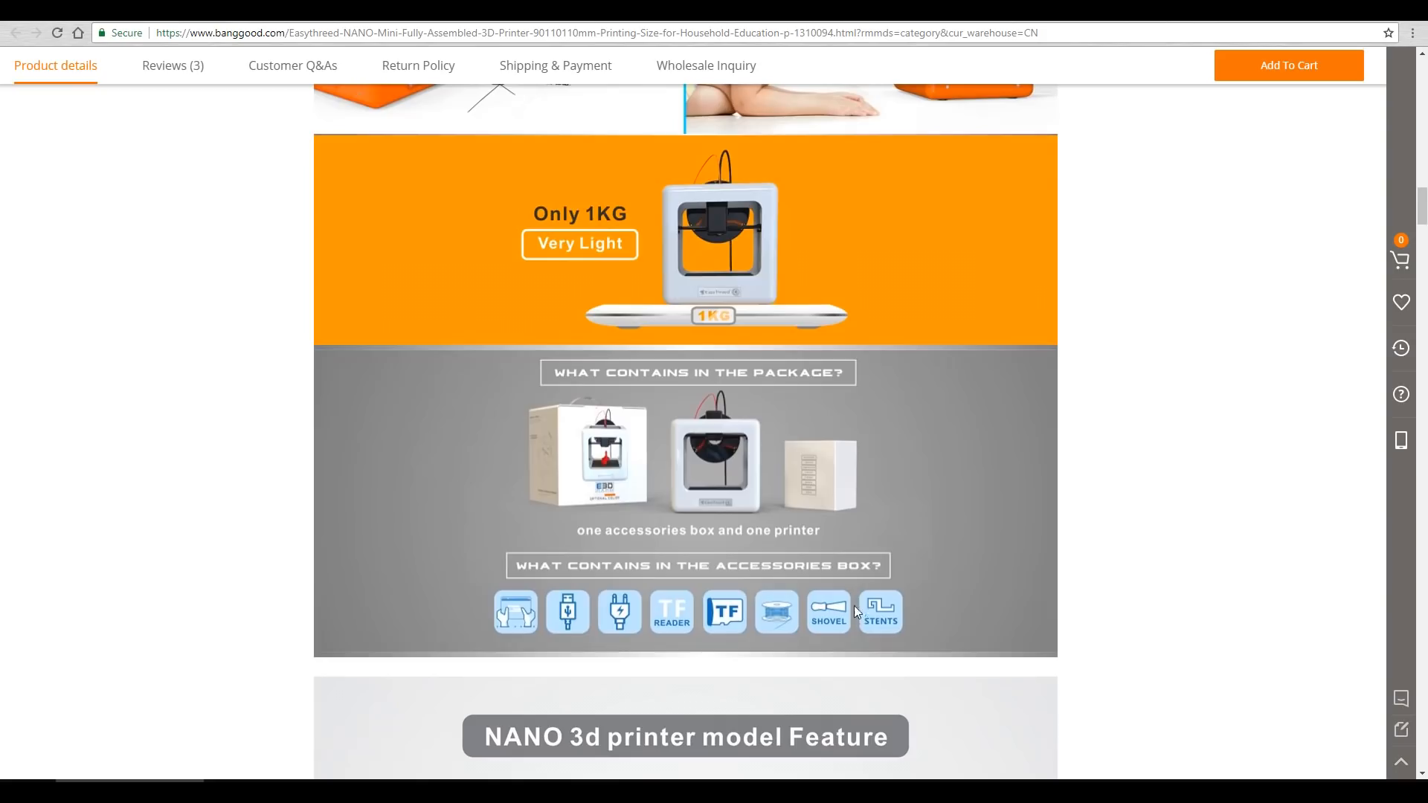
scroll(down, 3)
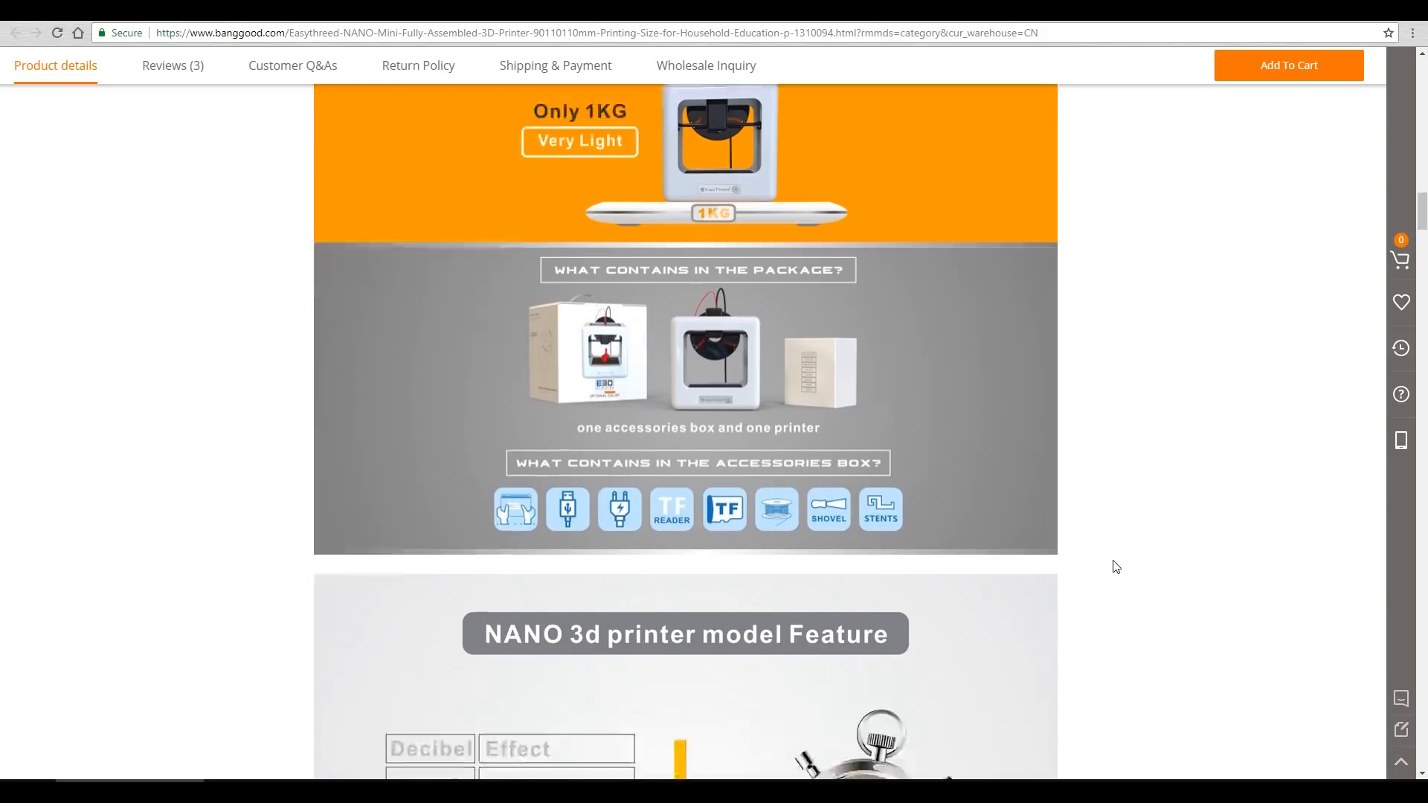
scroll(down, 3)
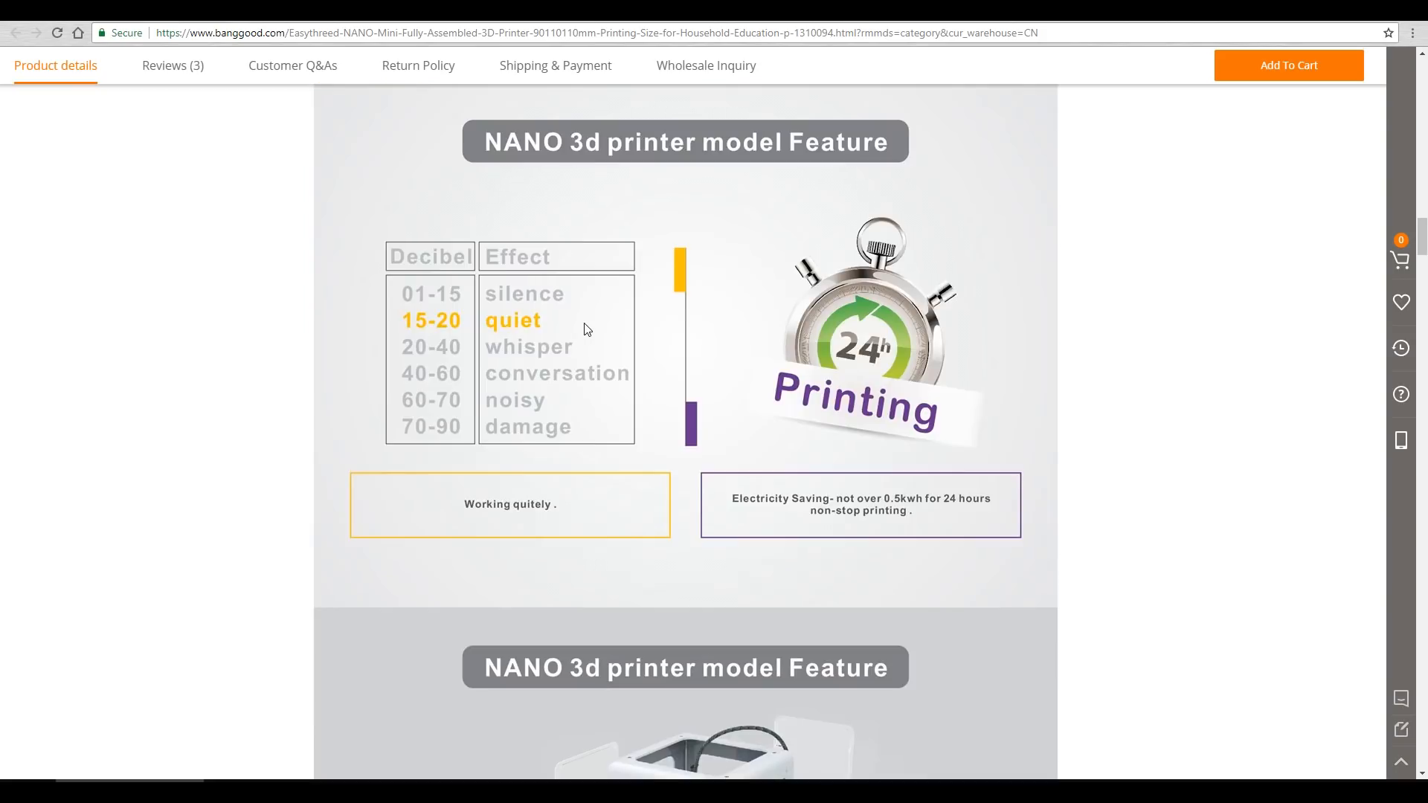
mouse_move(1084, 396)
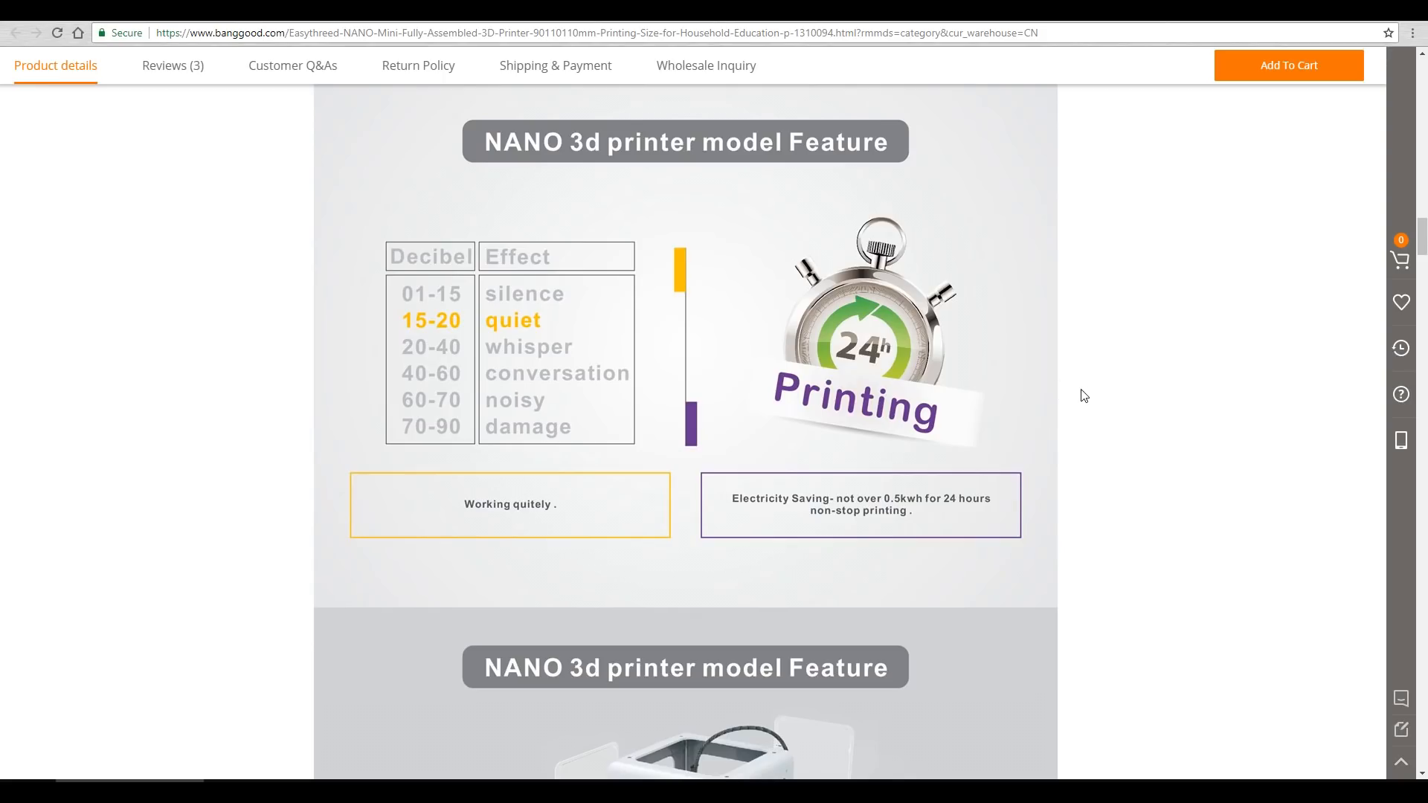
mouse_move(1091, 396)
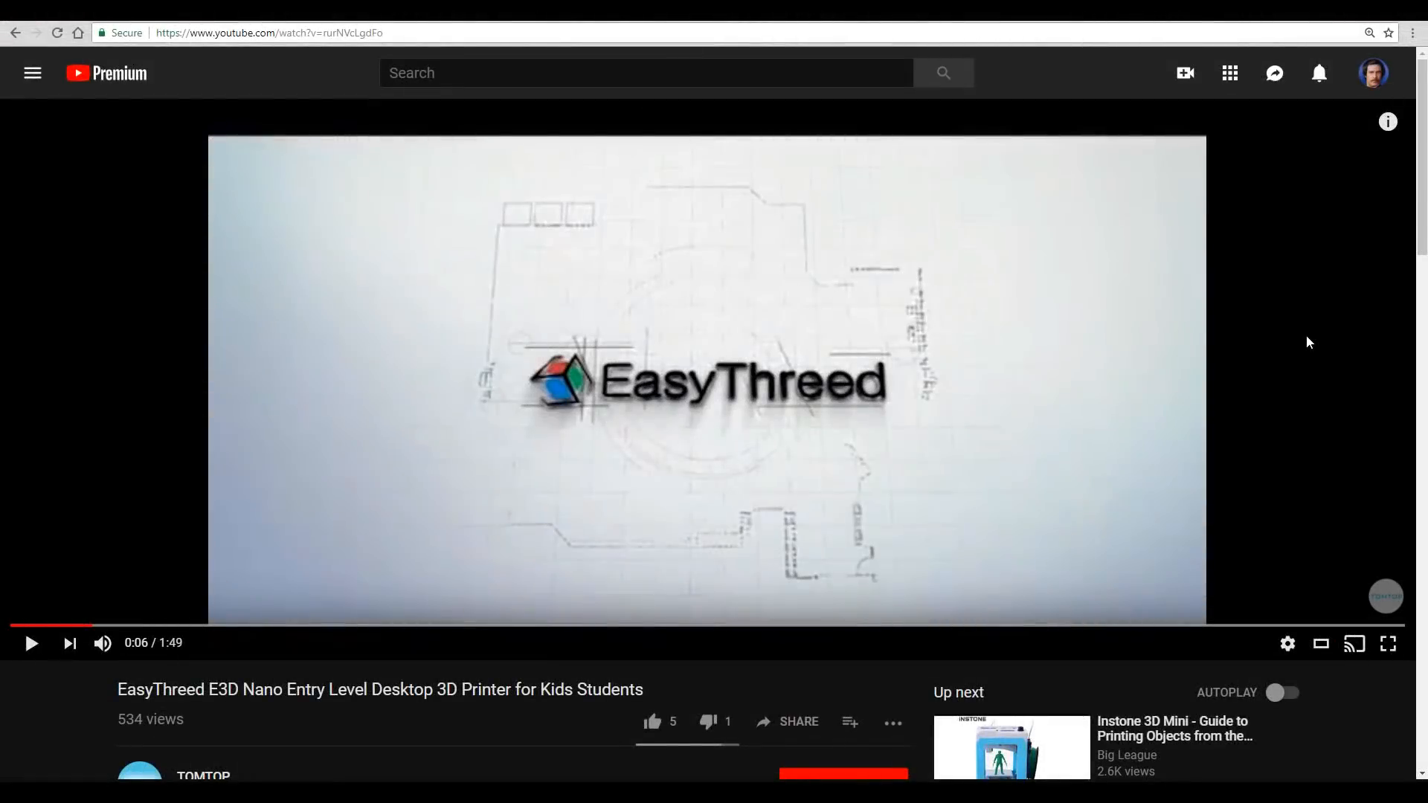
mouse_move(1087, 354)
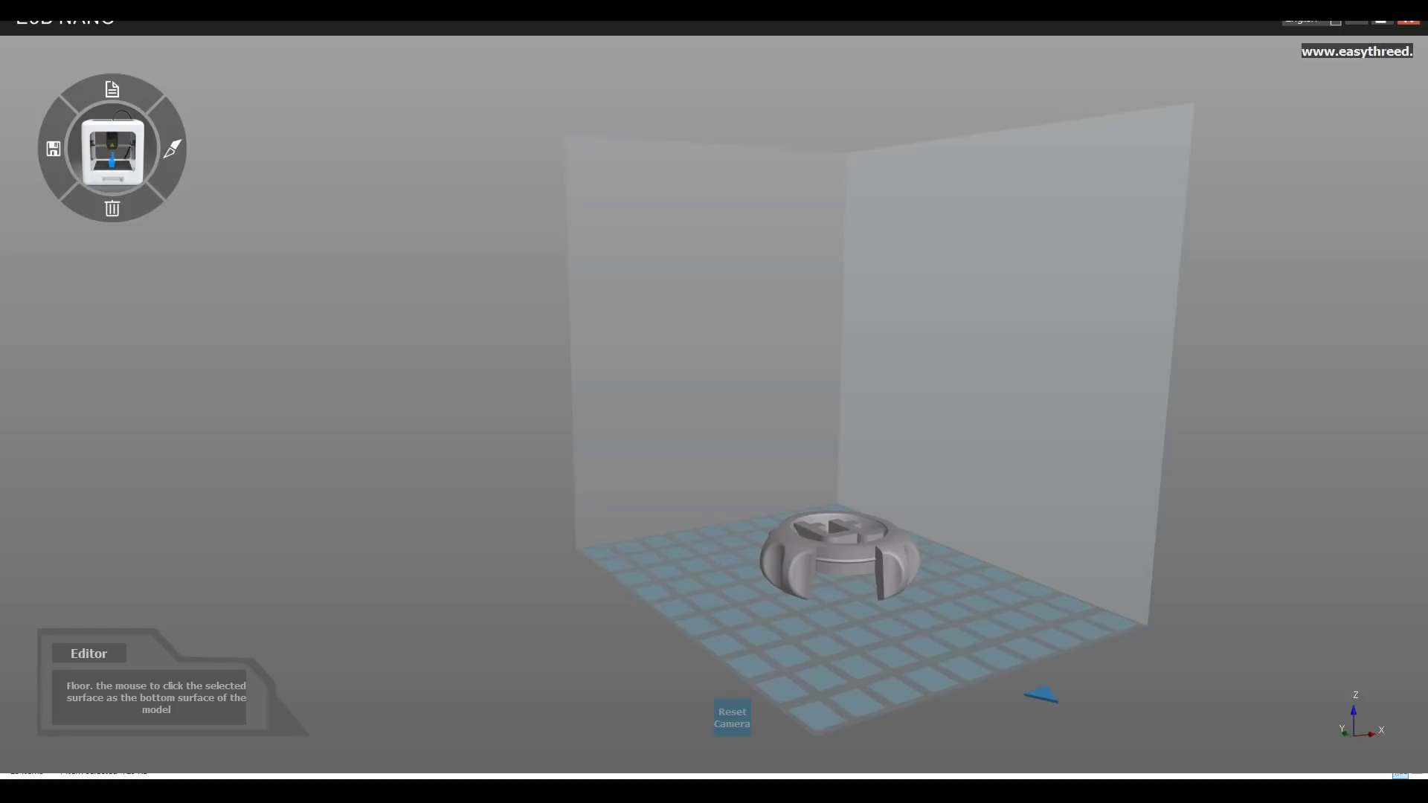
mouse_move(760, 756)
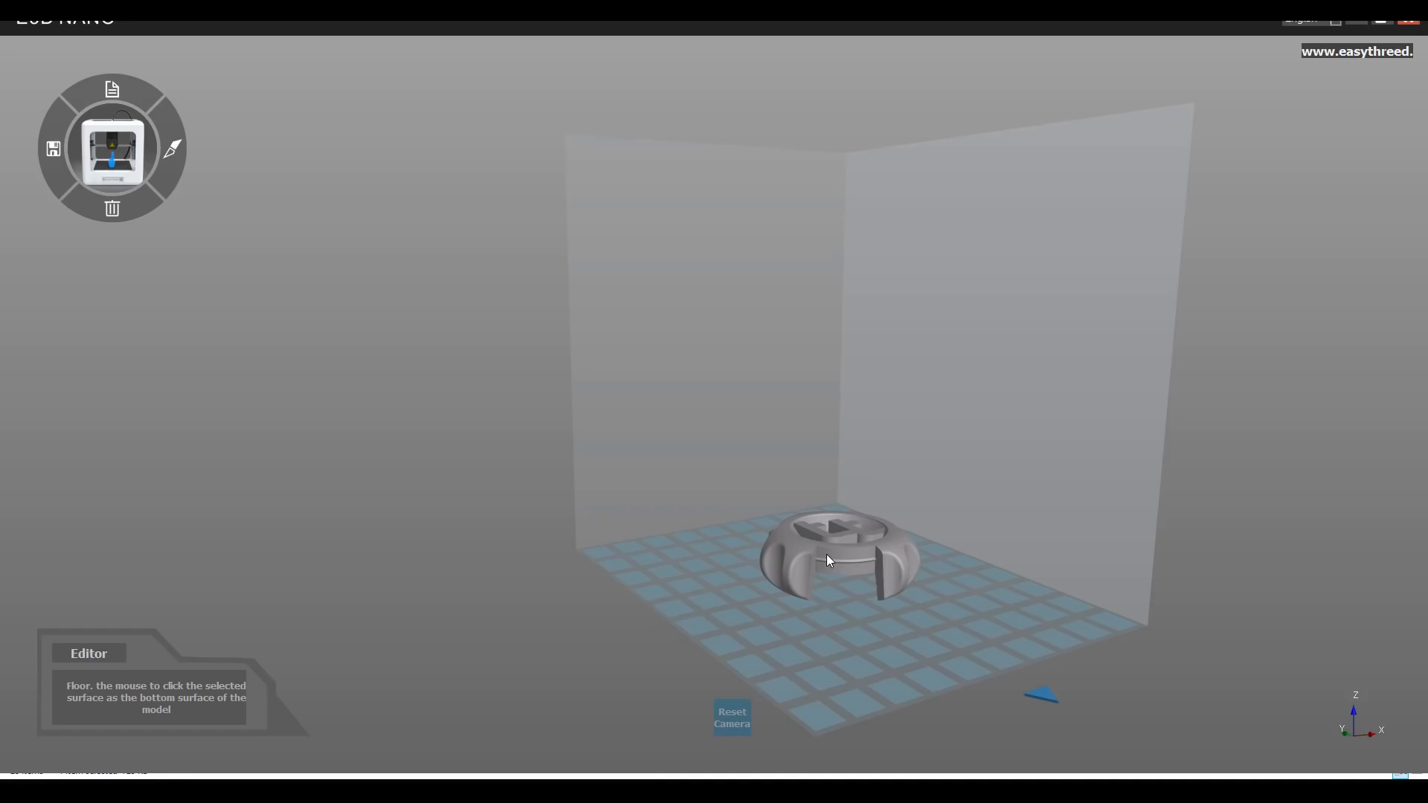
Step: Slice the selected ring model with Onekey Fast quality, estimating 45 minutes and 1.65 m filament
click(829, 555)
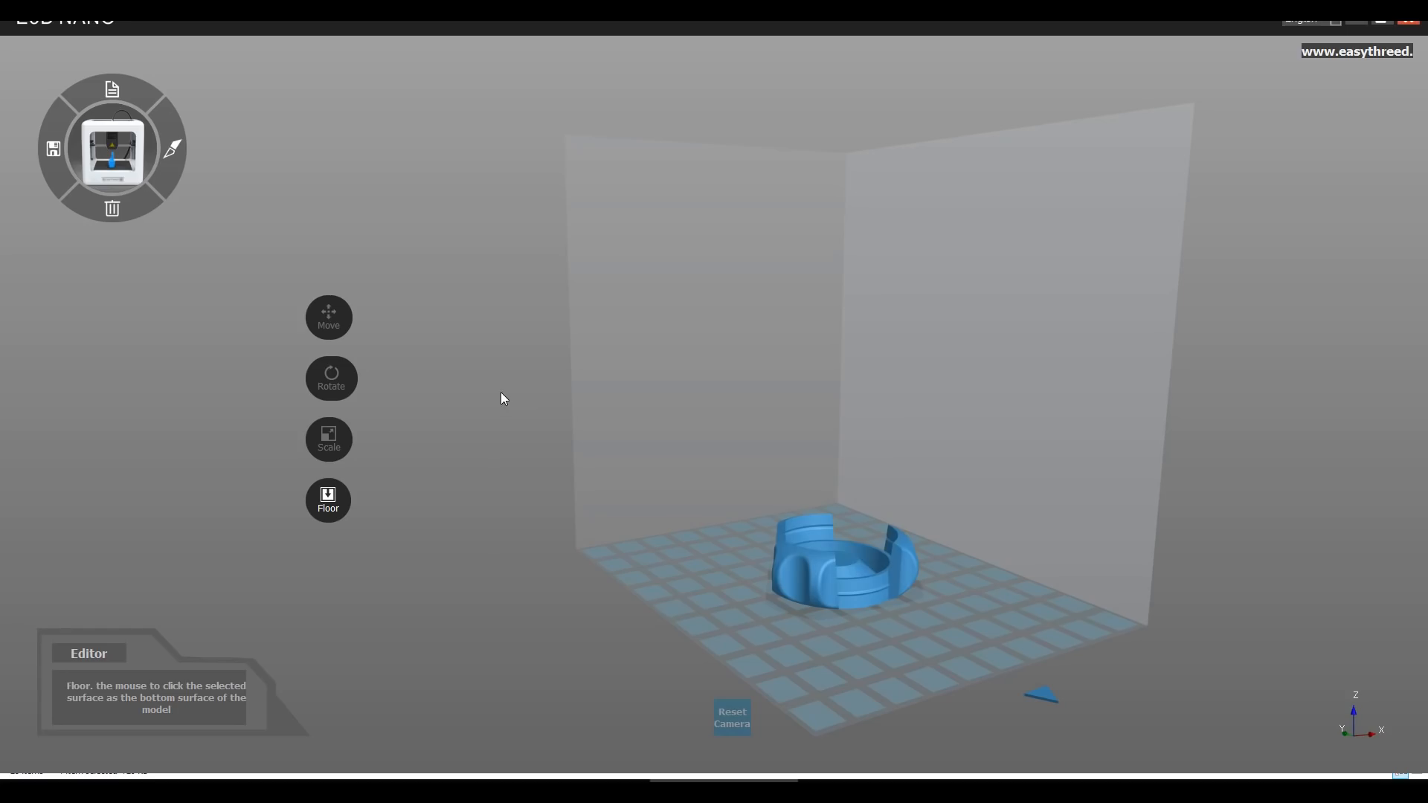
click(192, 119)
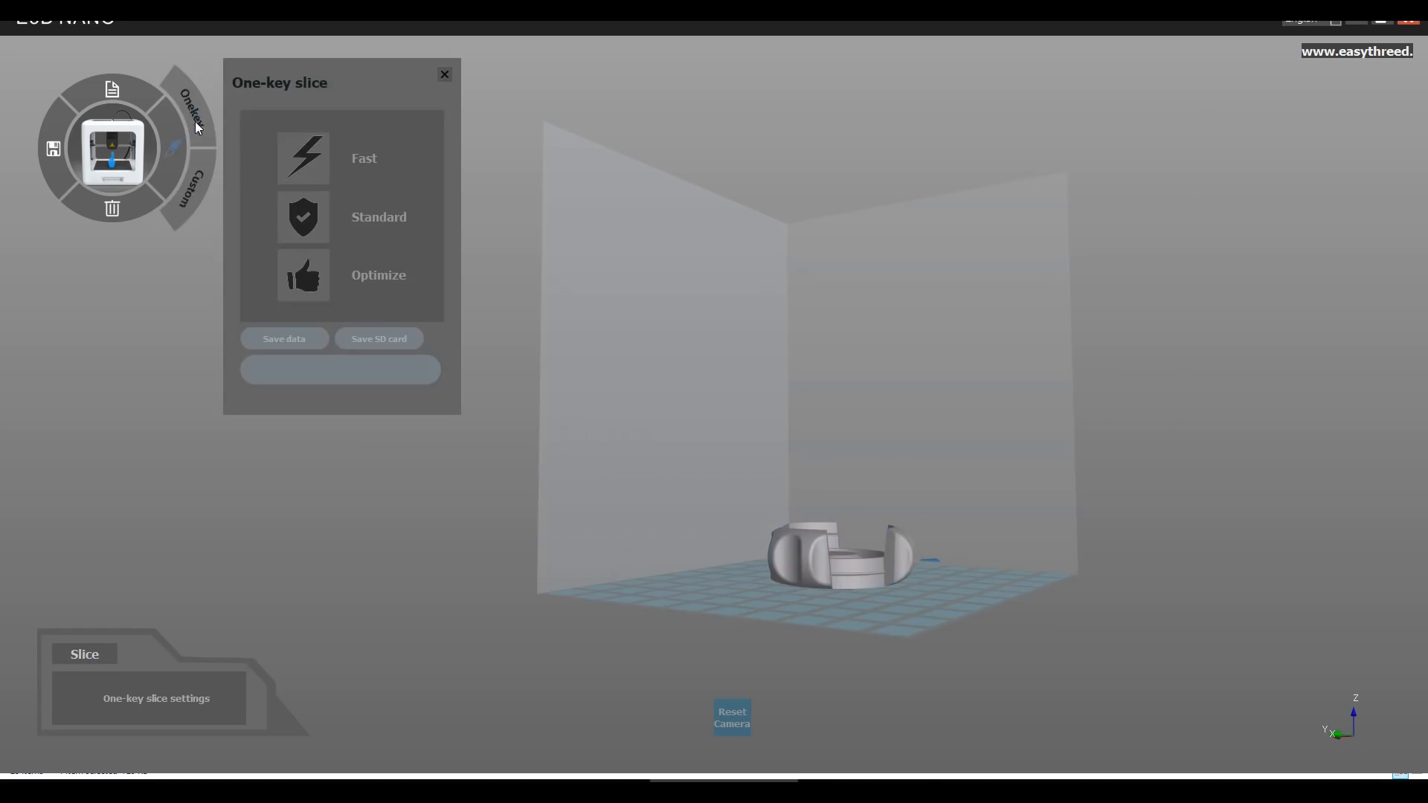
mouse_move(314, 177)
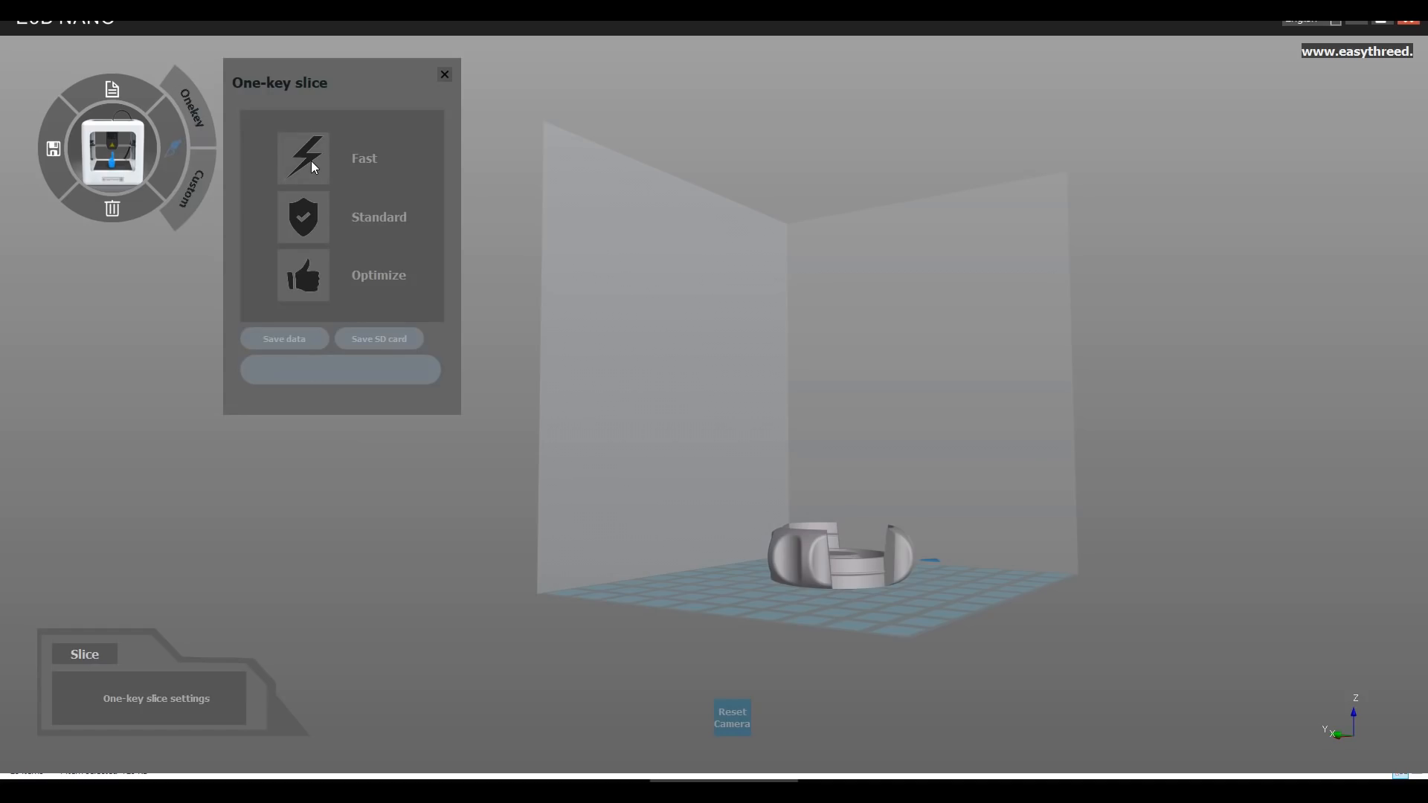
click(303, 158)
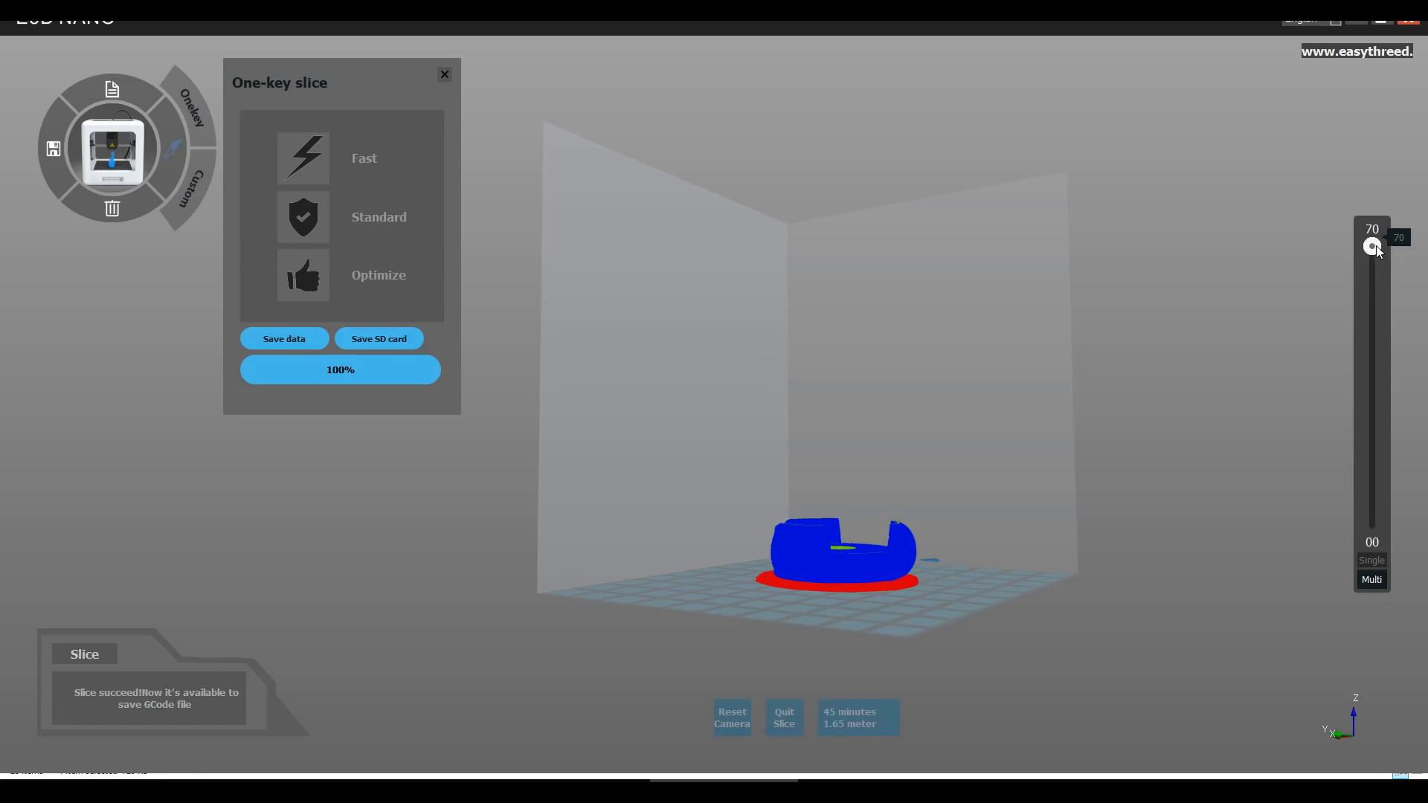
mouse_move(1380, 104)
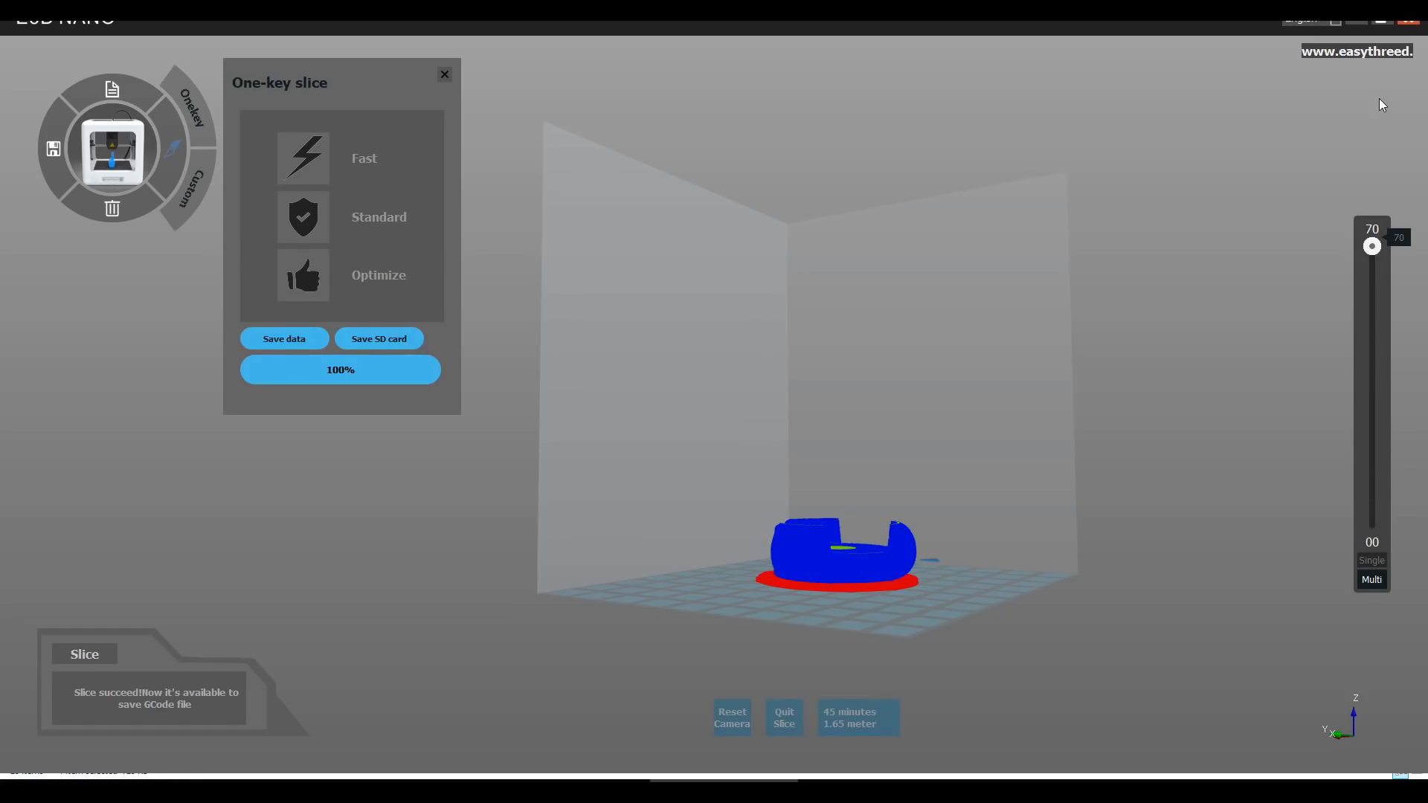
mouse_move(1245, 337)
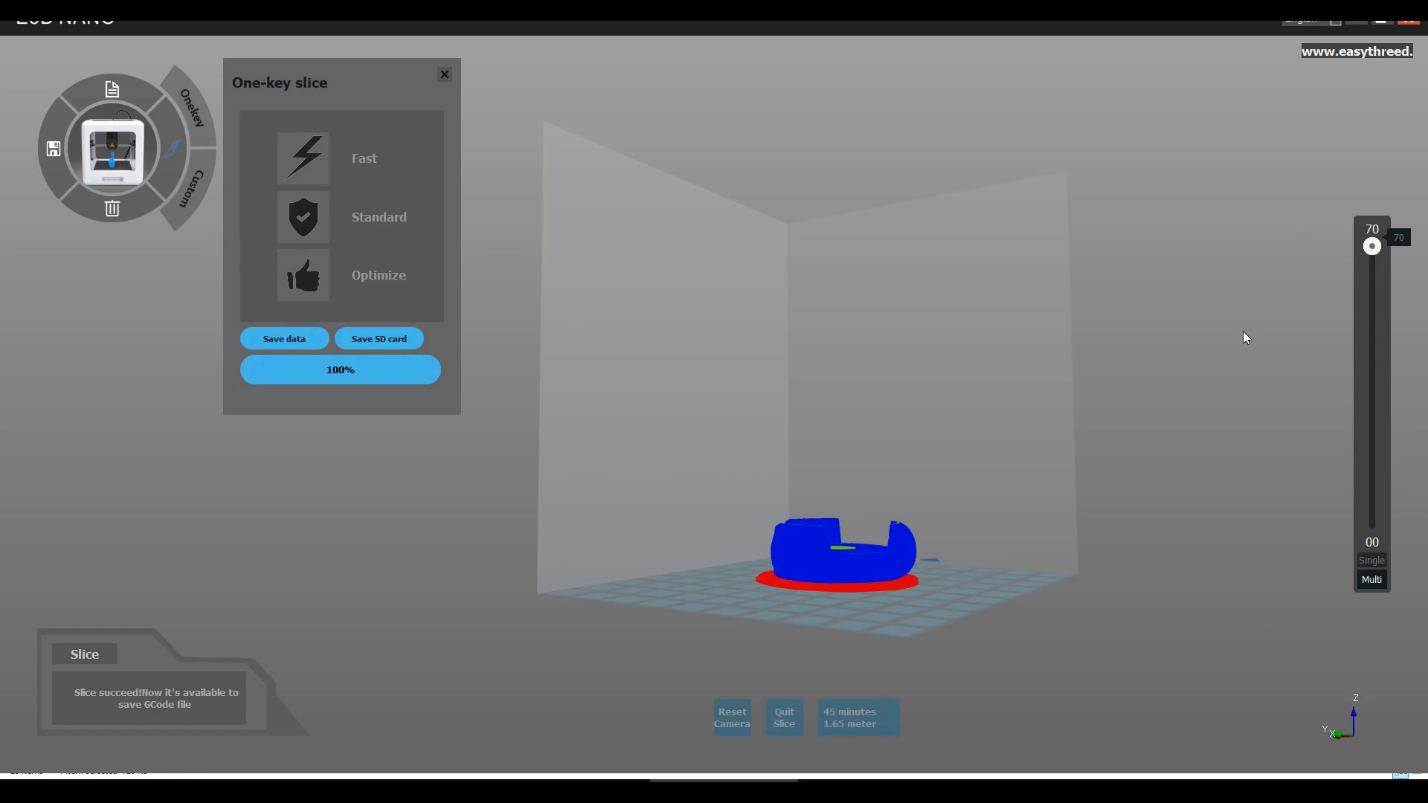
mouse_move(1284, 496)
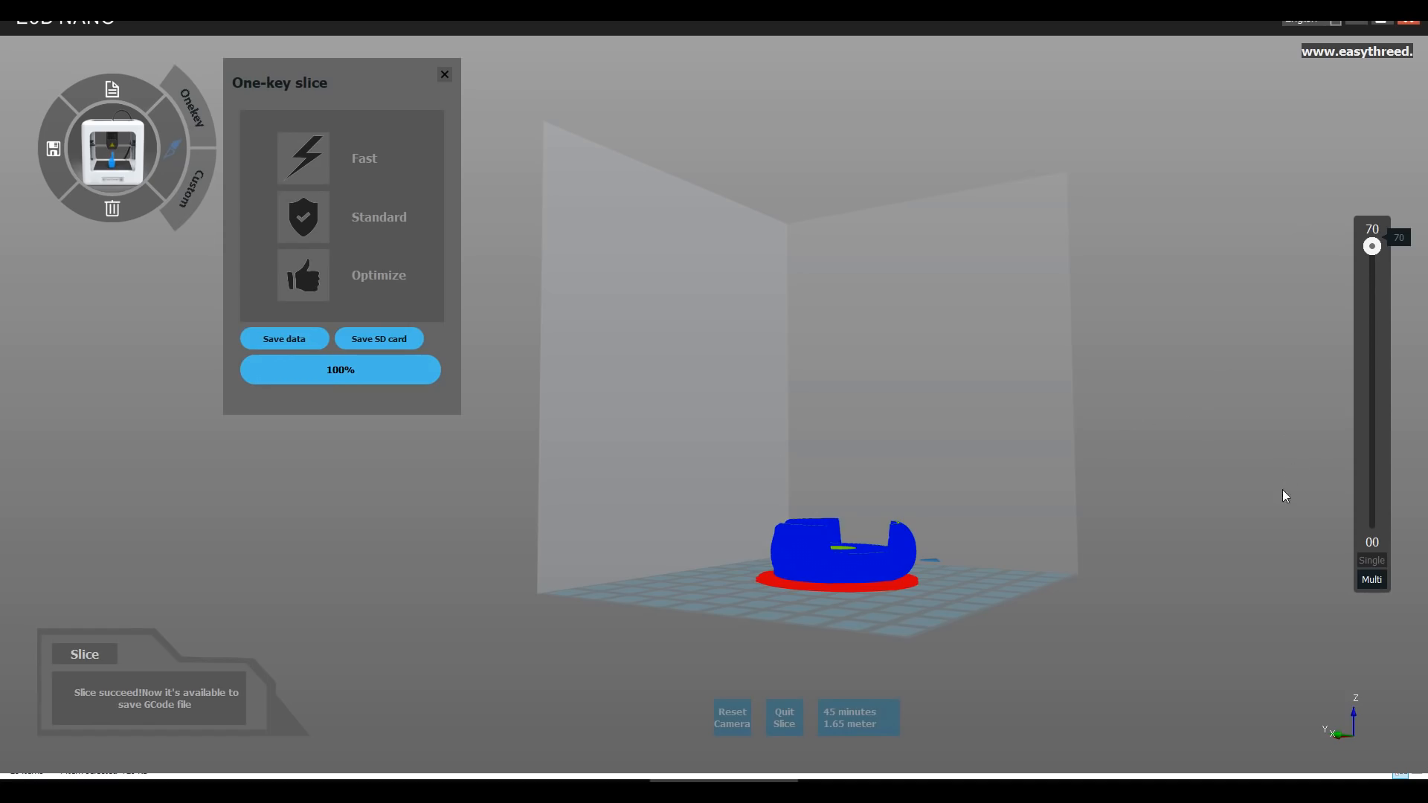
mouse_move(1145, 446)
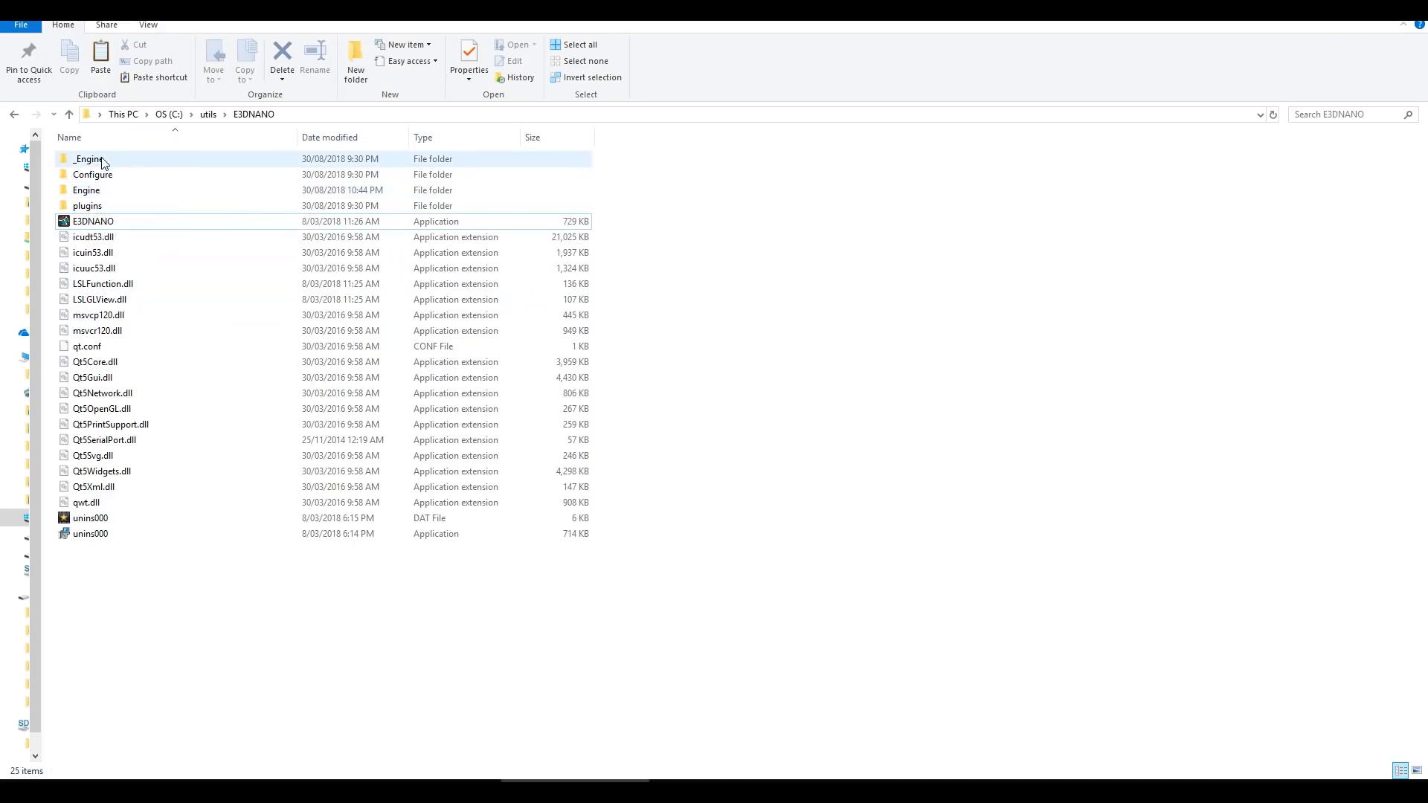
double_click(88, 159)
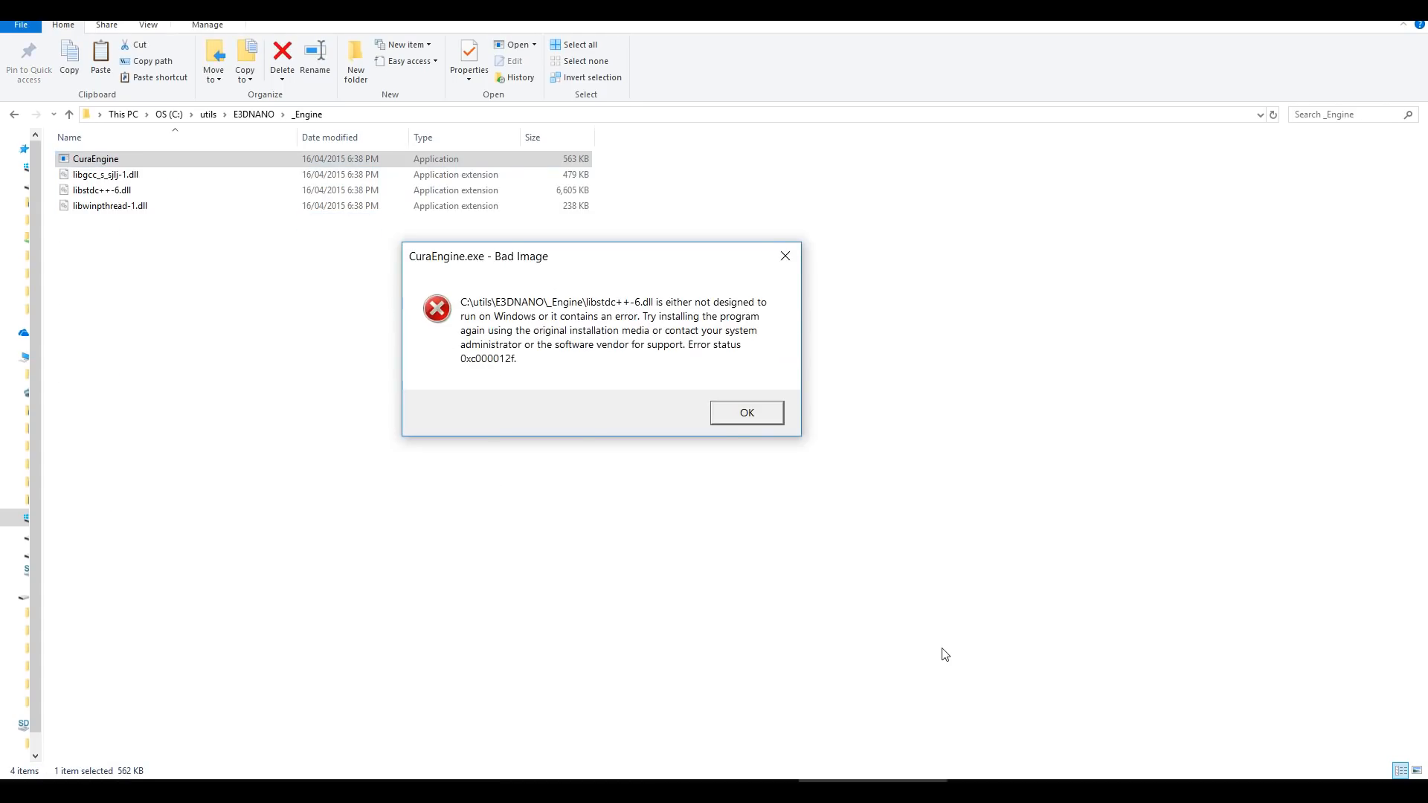
mouse_move(902, 443)
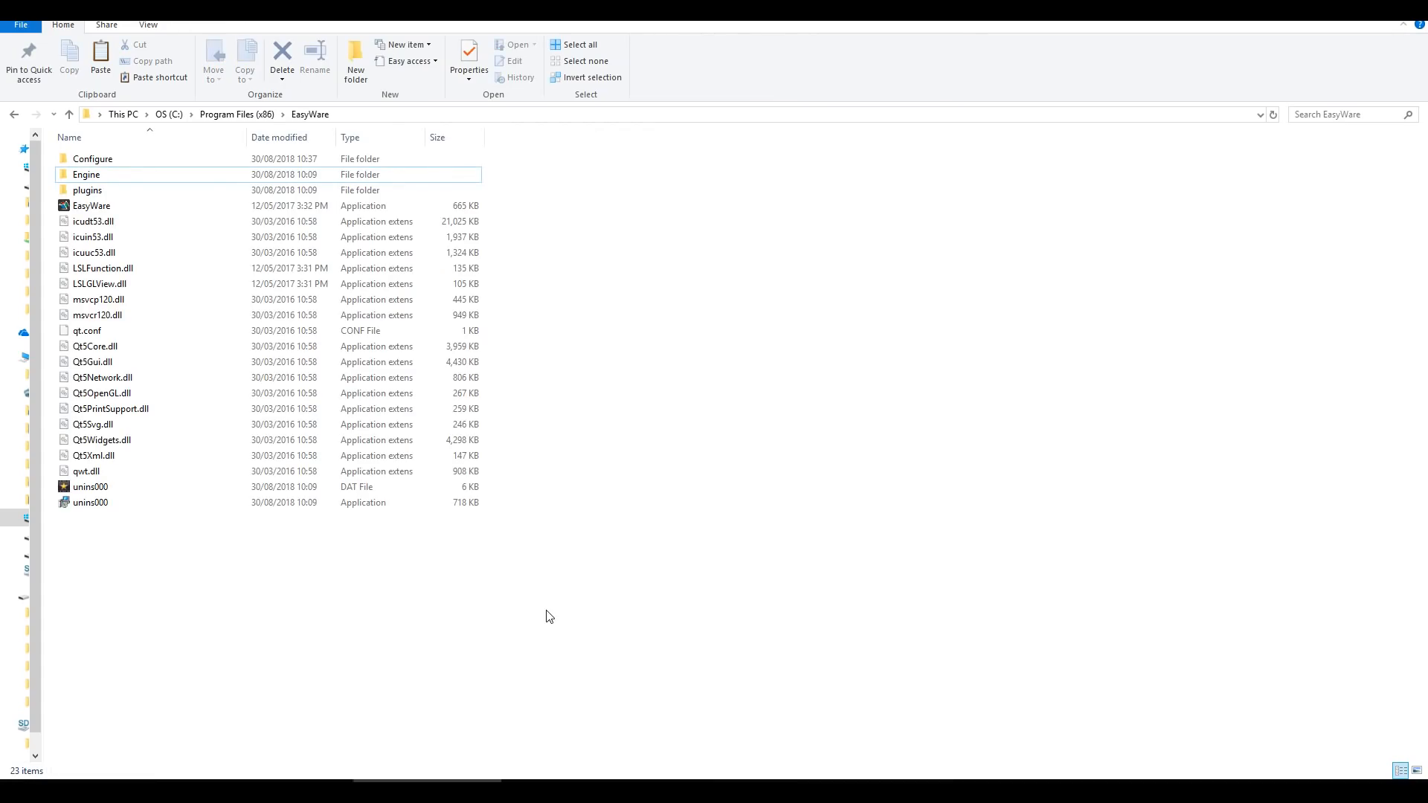
click(91, 205)
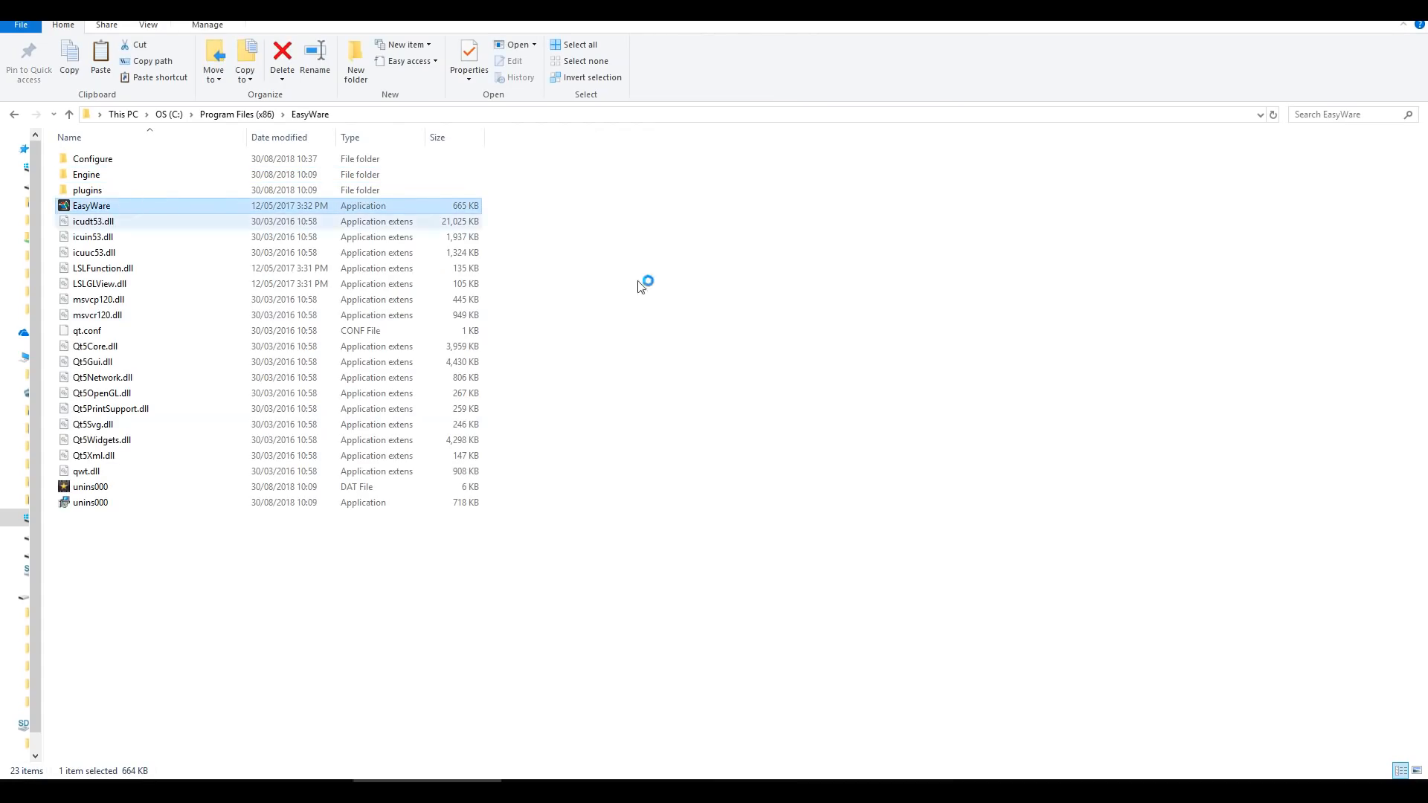
double_click(91, 205)
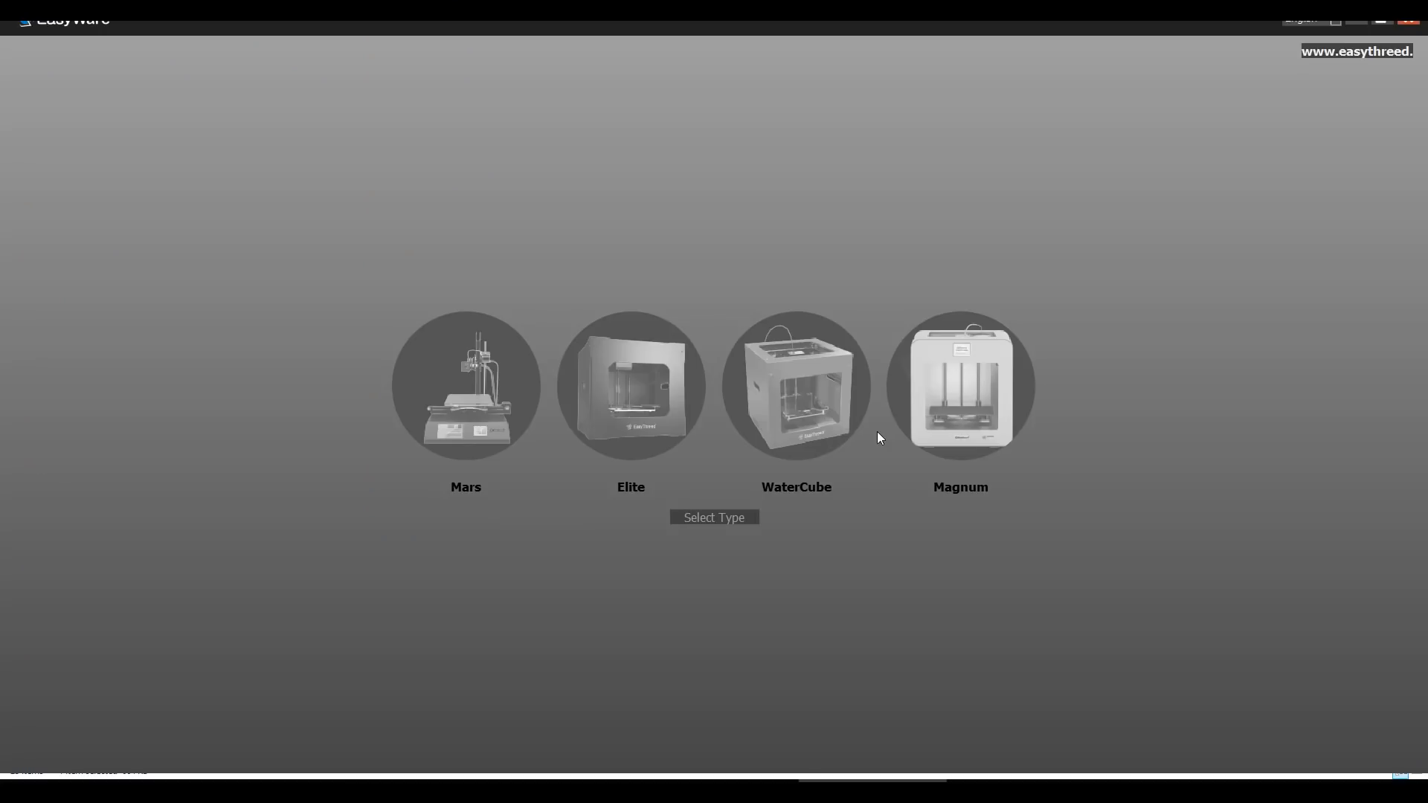
mouse_move(1048, 568)
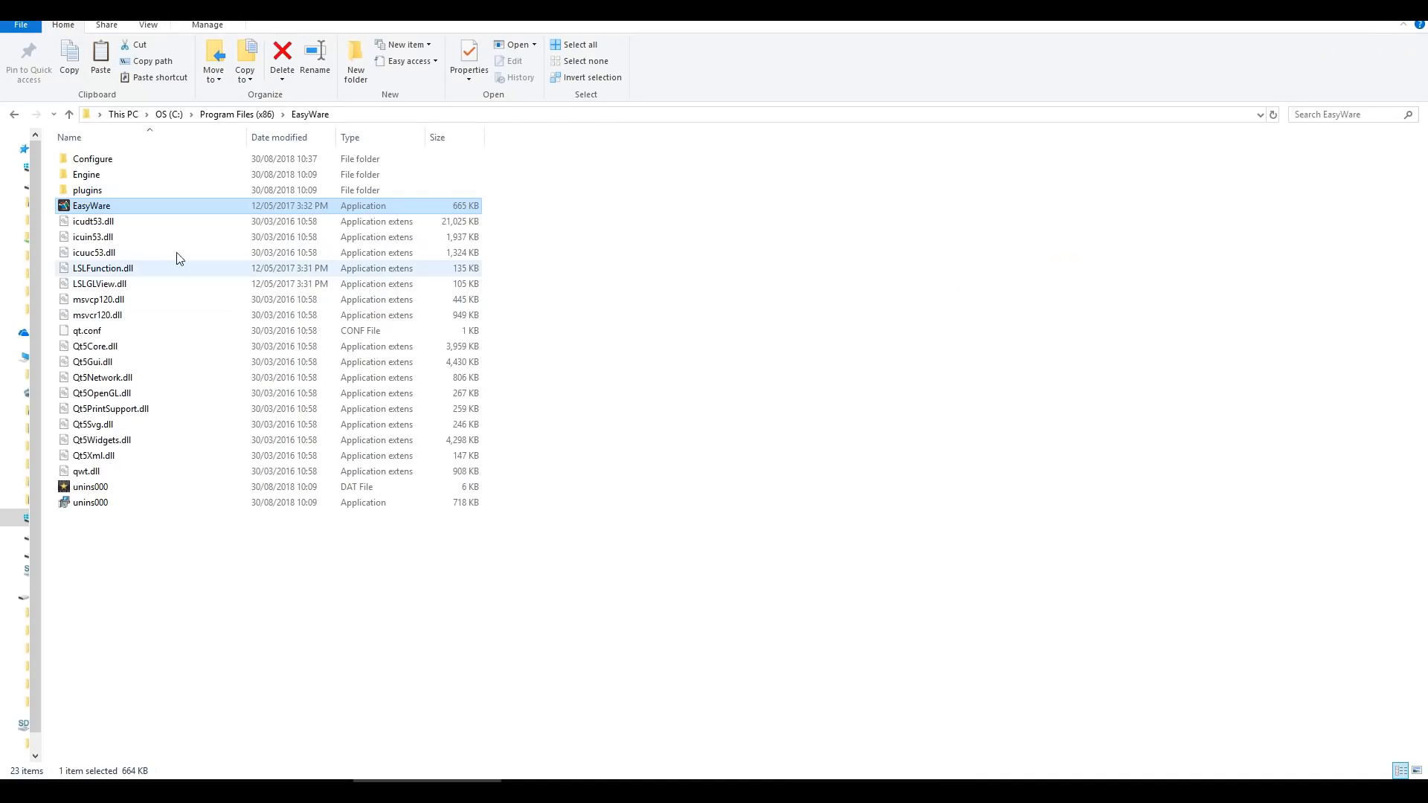
click(86, 174)
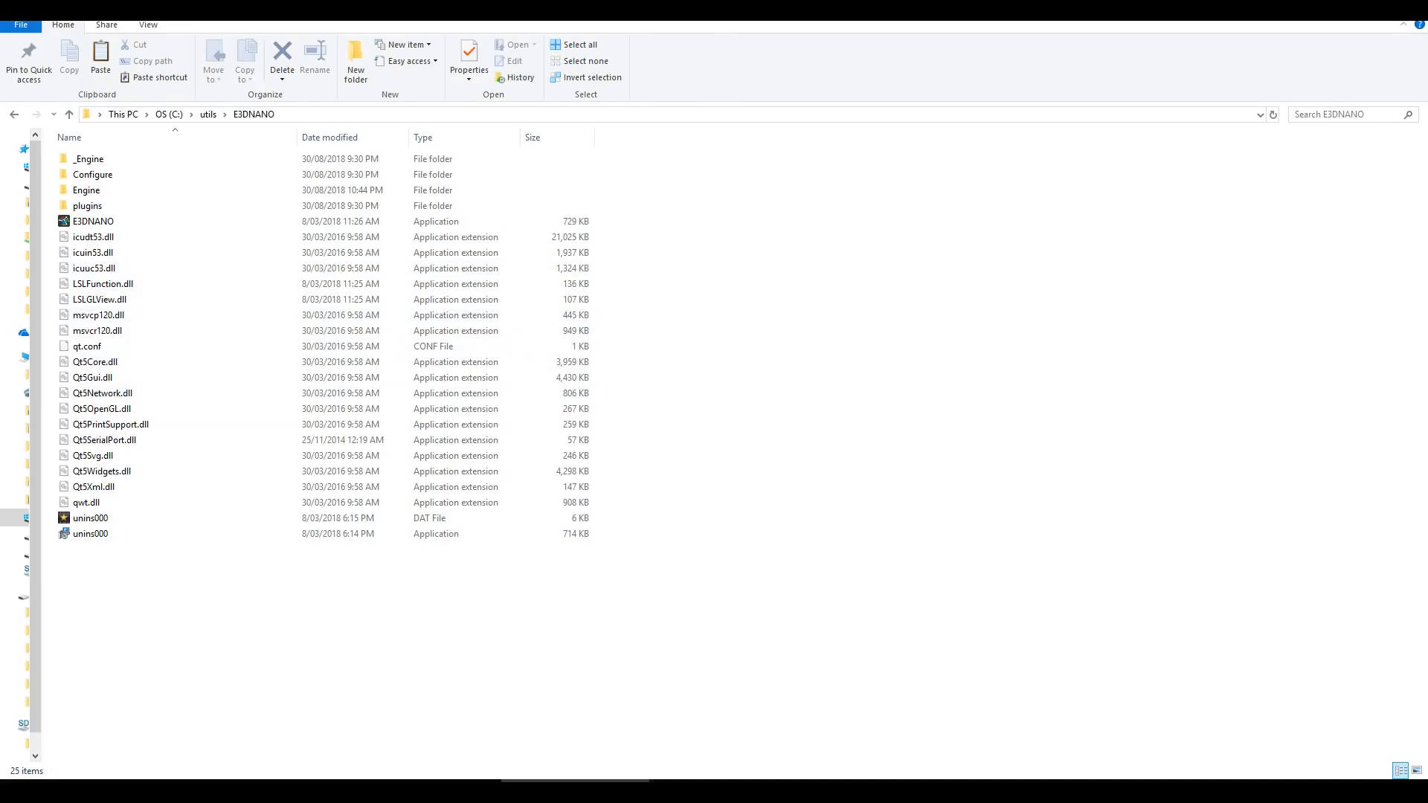
Step: Quit the slice preview and review Custom settings such as 0.20 layer thickness and 180 nozzle temperature
double_click(92, 221)
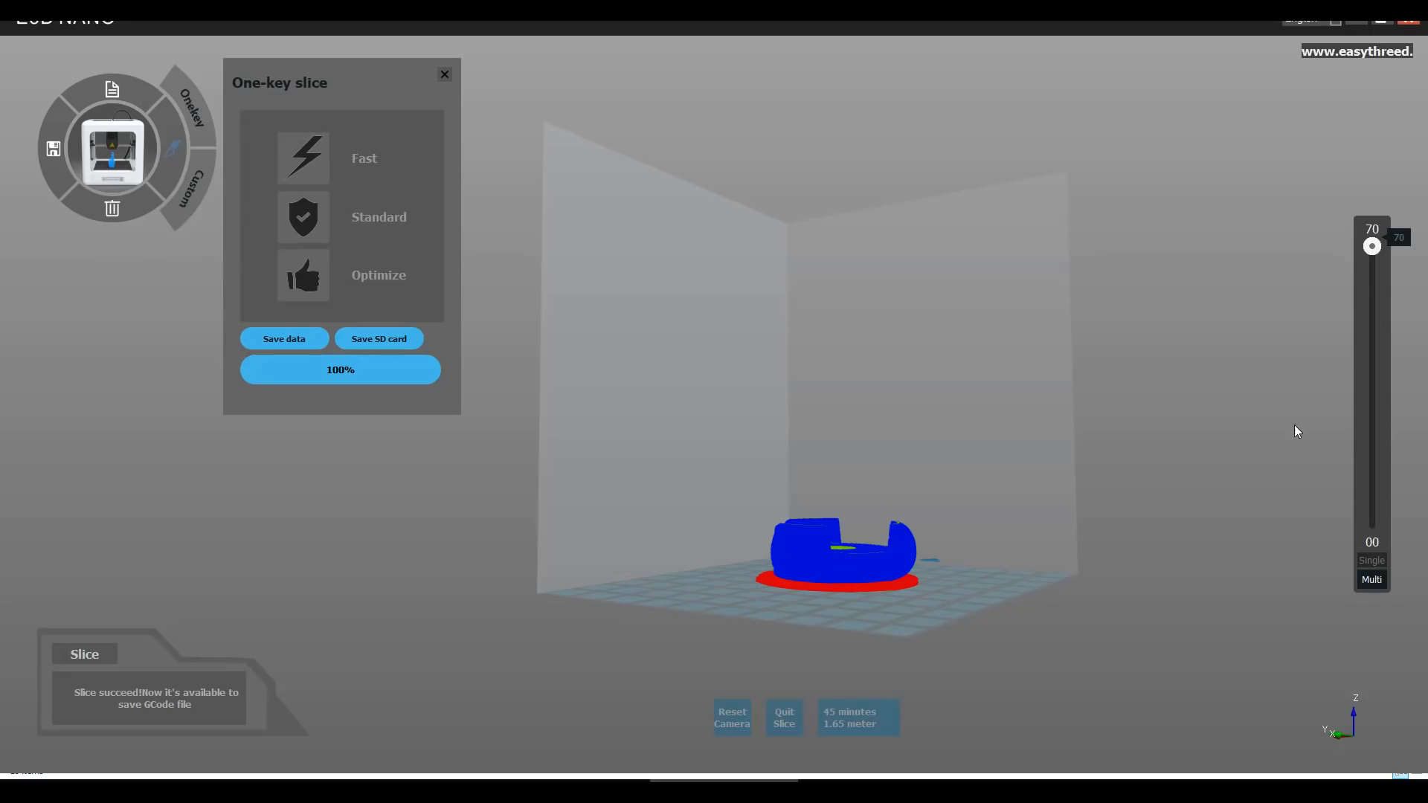
click(443, 75)
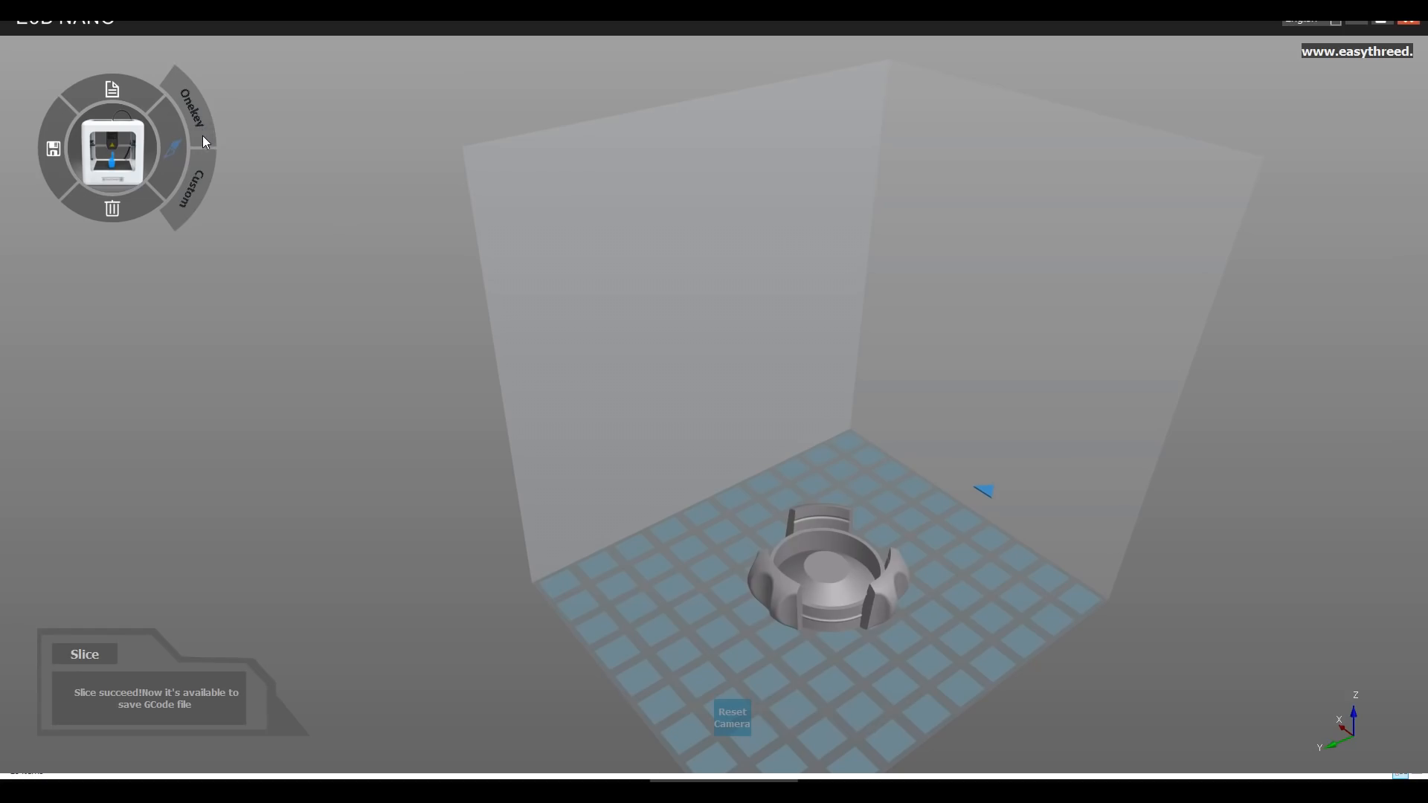
click(188, 177)
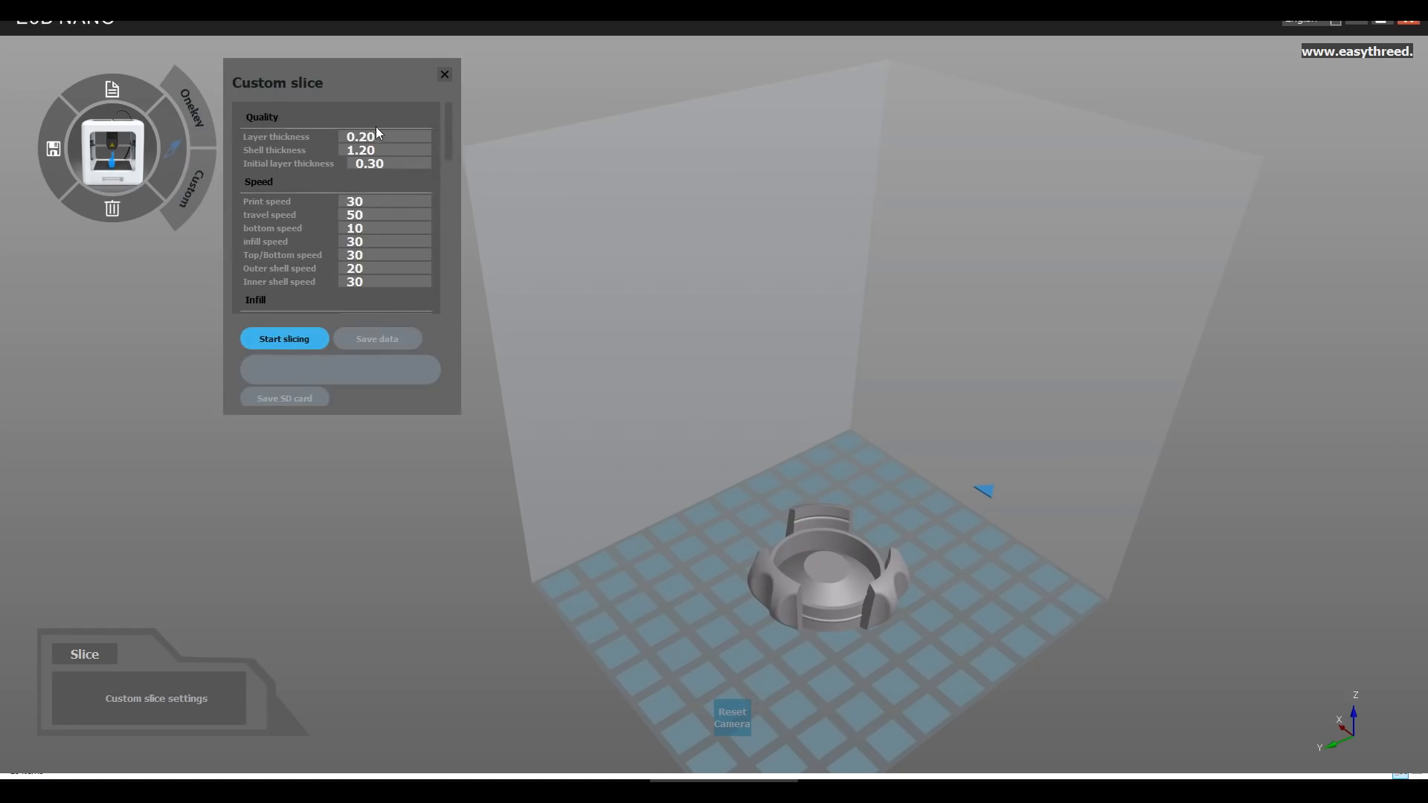
mouse_move(440, 165)
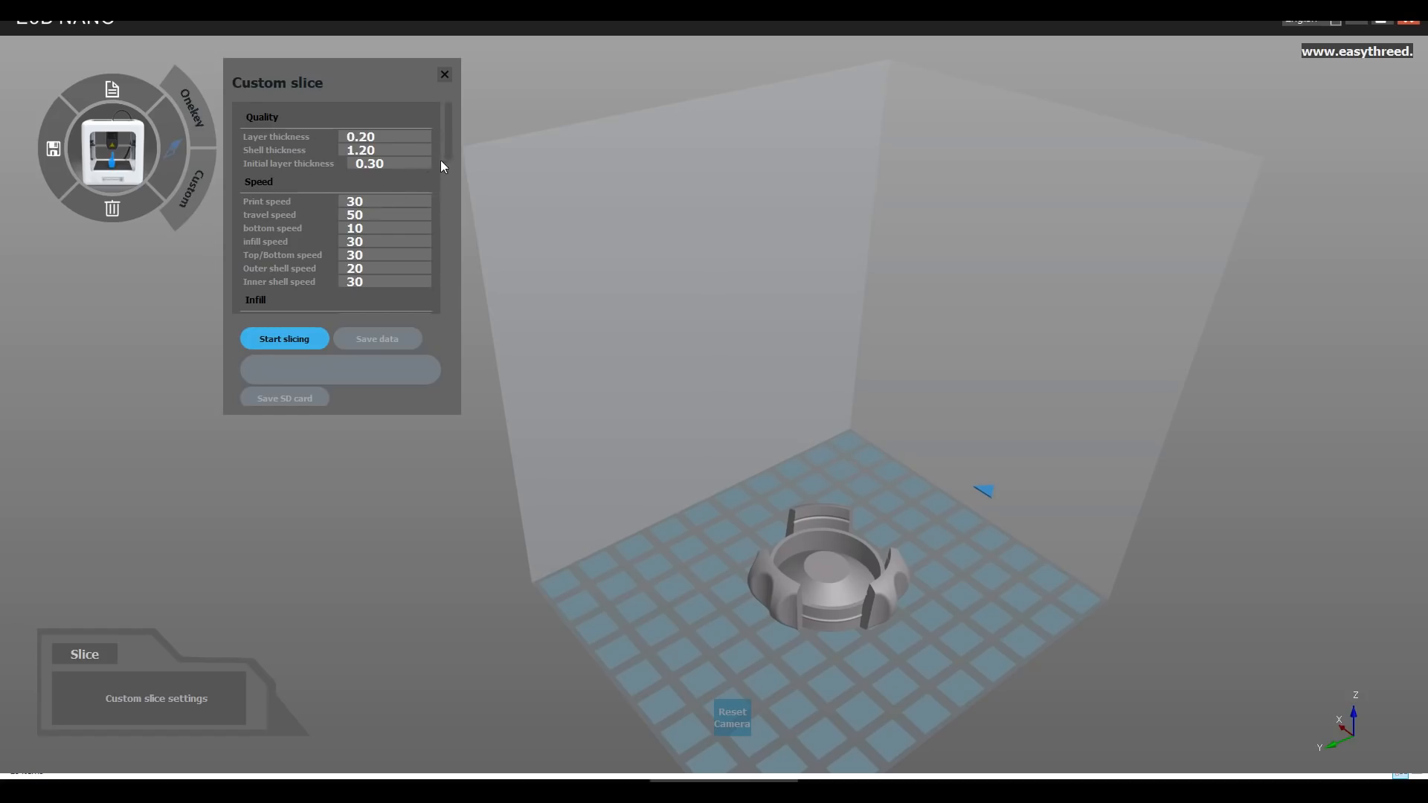
scroll(down, 3)
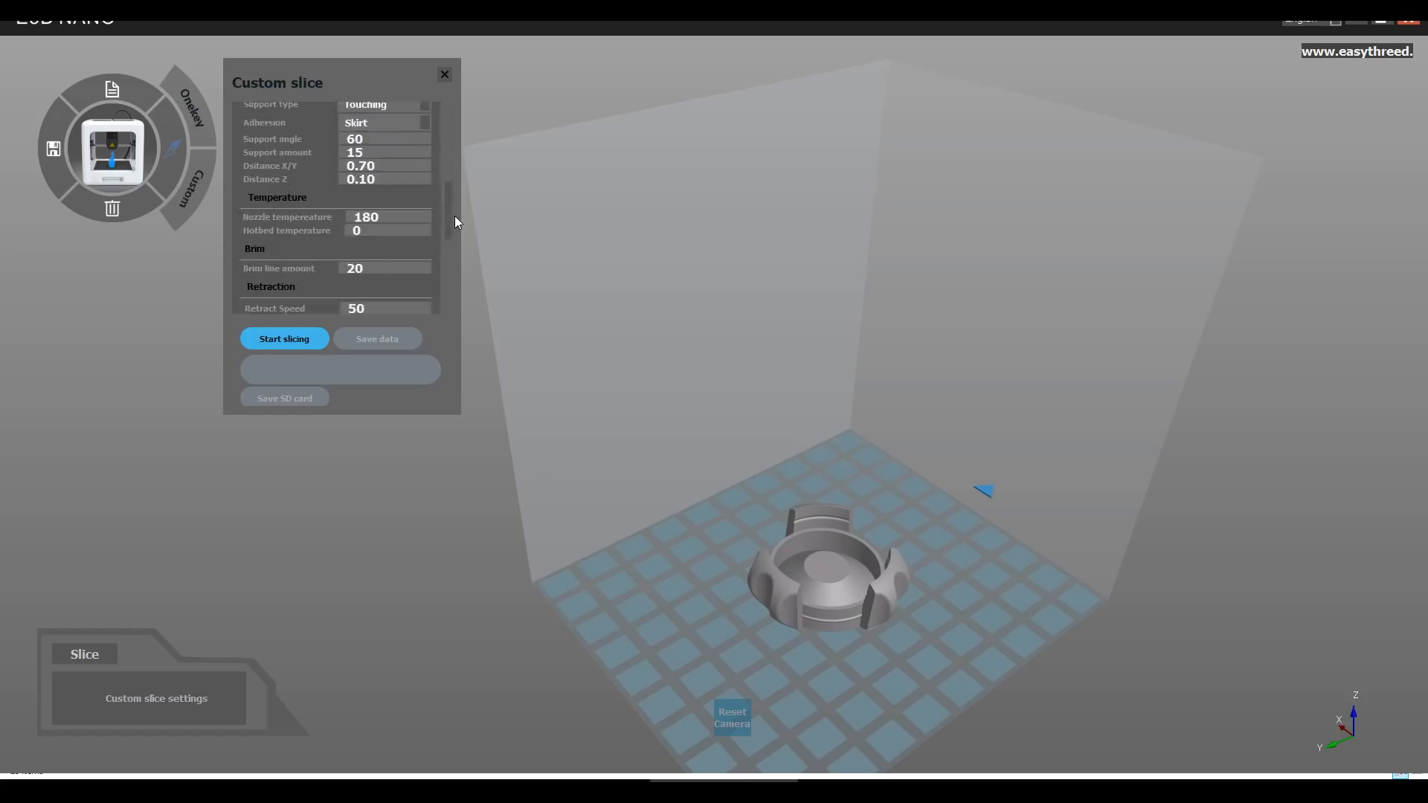